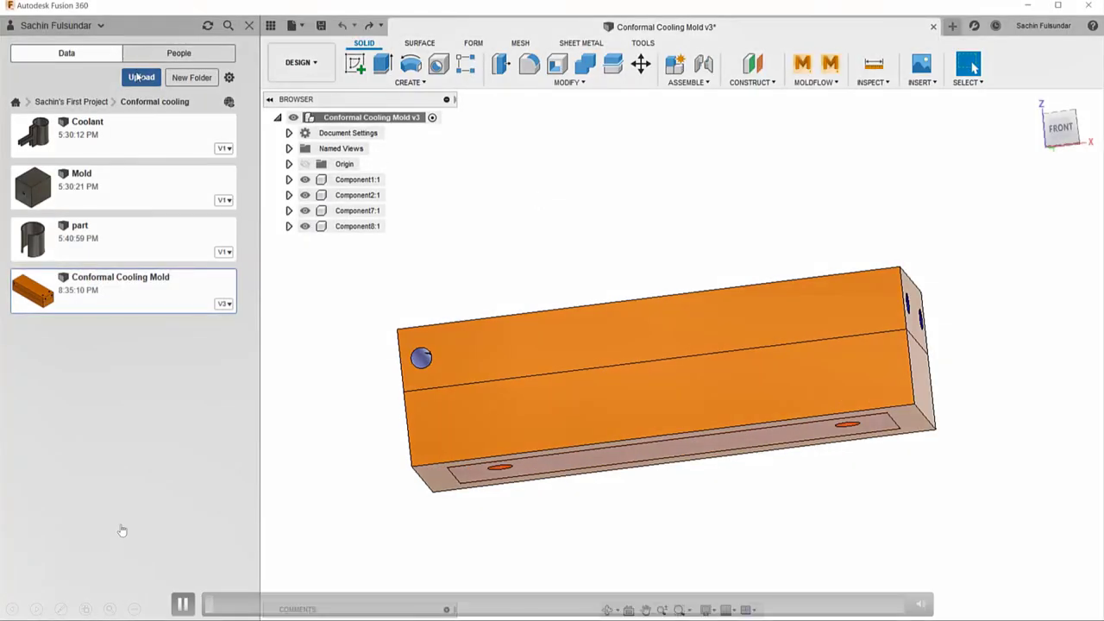
# Cancel the File Open dialog so the Conformal Cooling Mold design fills the workspace.
pyautogui.click(142, 76)
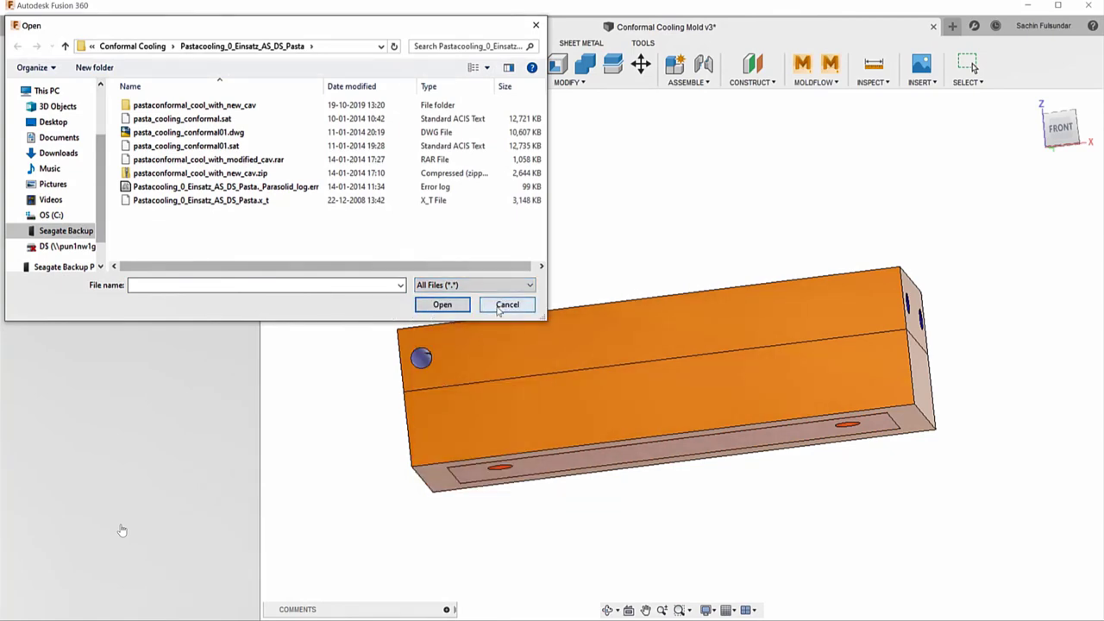
pyautogui.click(508, 304)
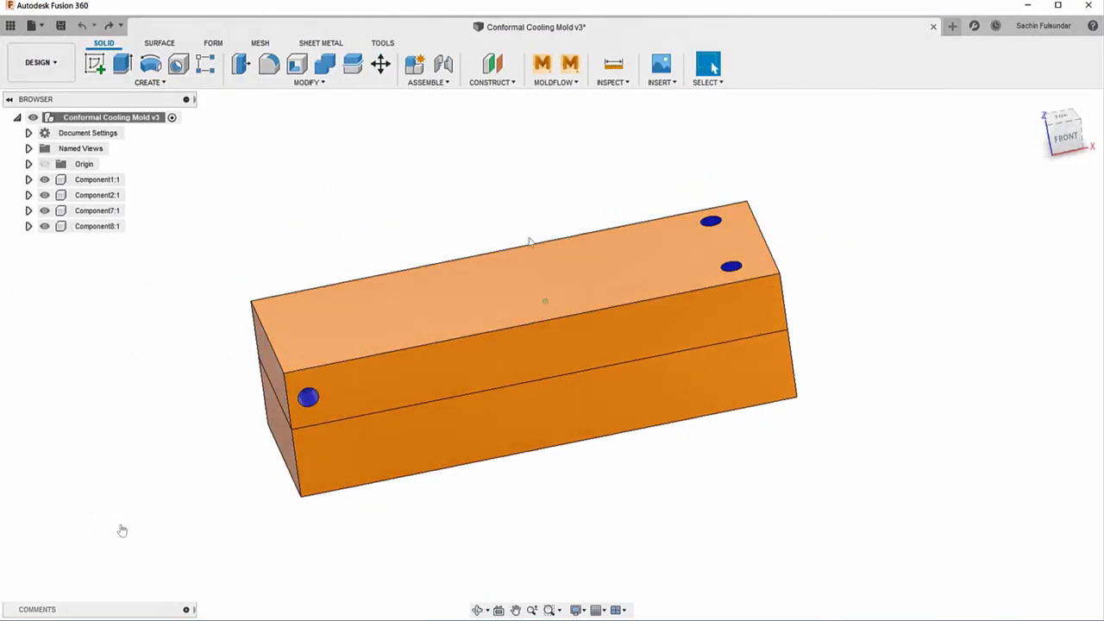
# Cap the side cooling-channel opening with a patch surface.
pyautogui.click(158, 41)
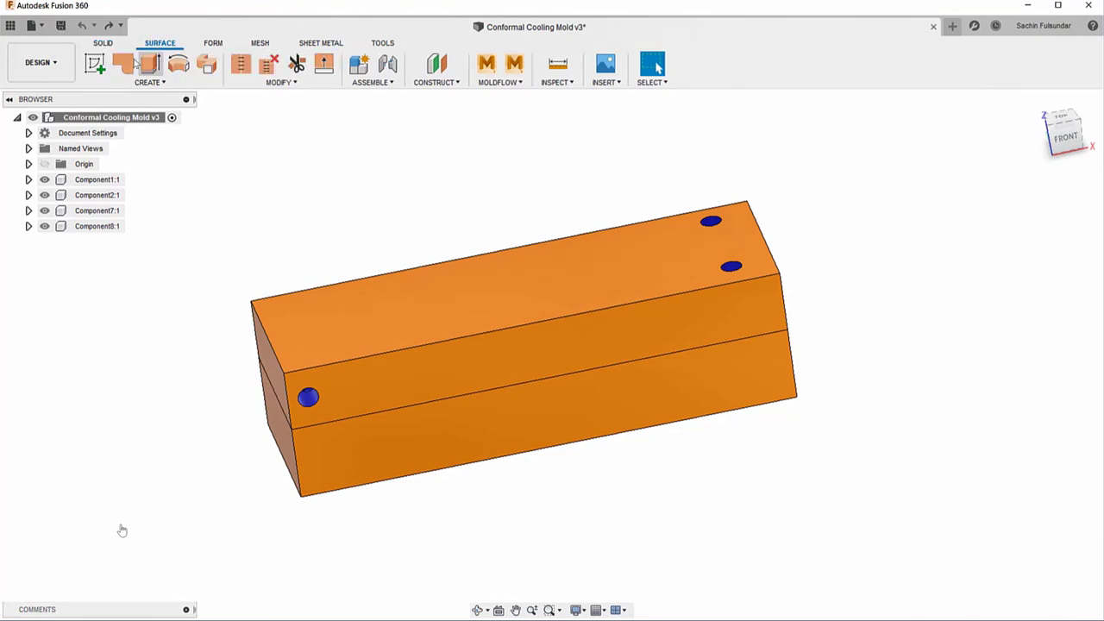
pyautogui.click(122, 62)
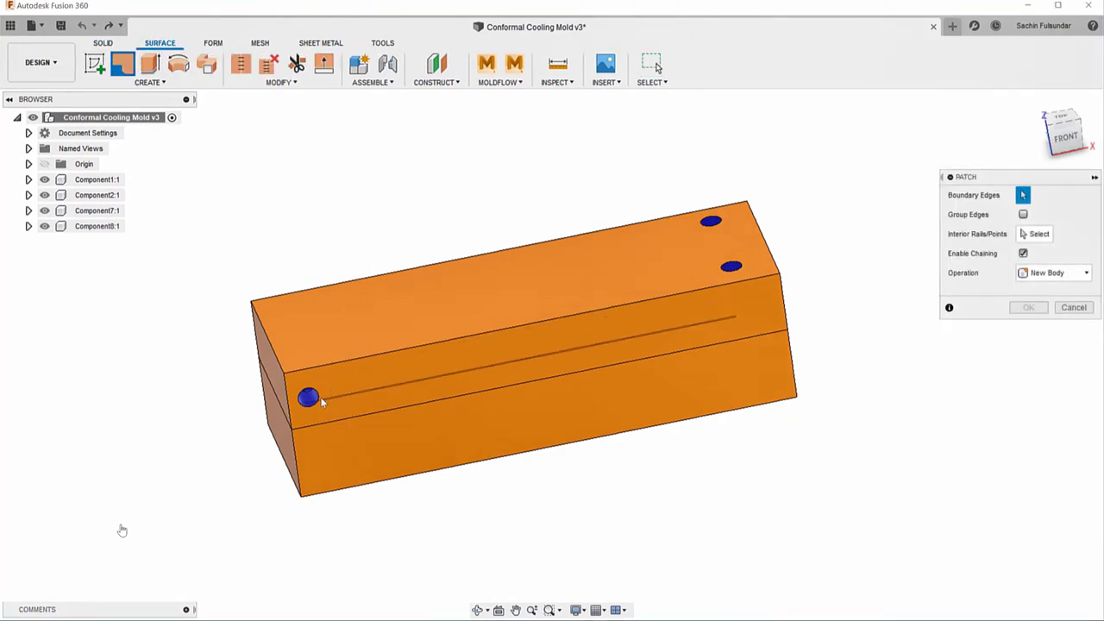
pyautogui.click(308, 397)
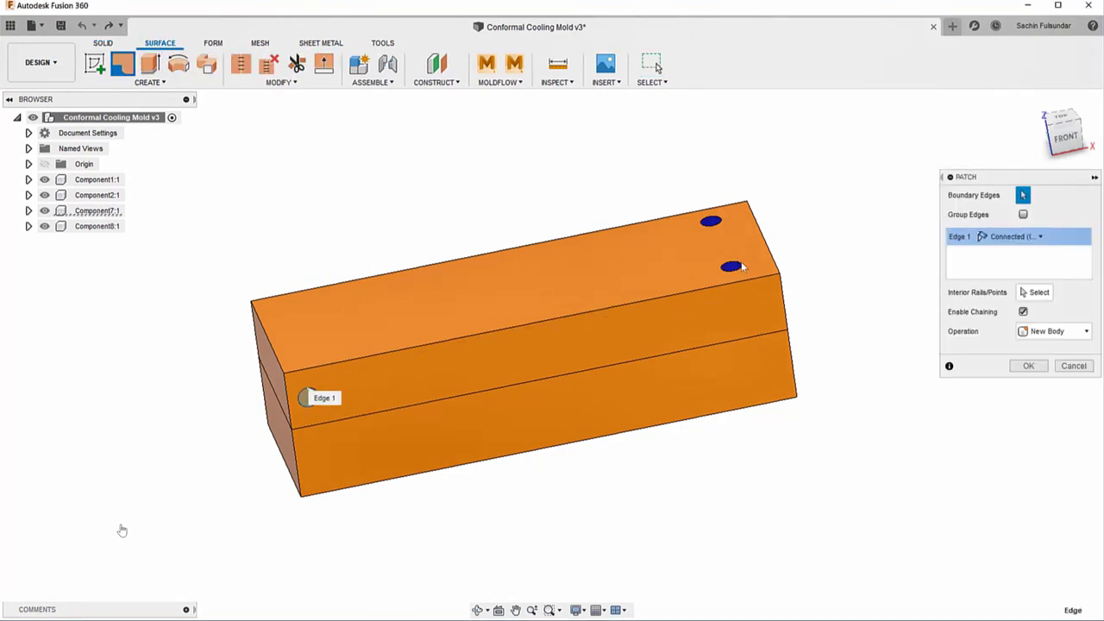
pyautogui.click(1028, 365)
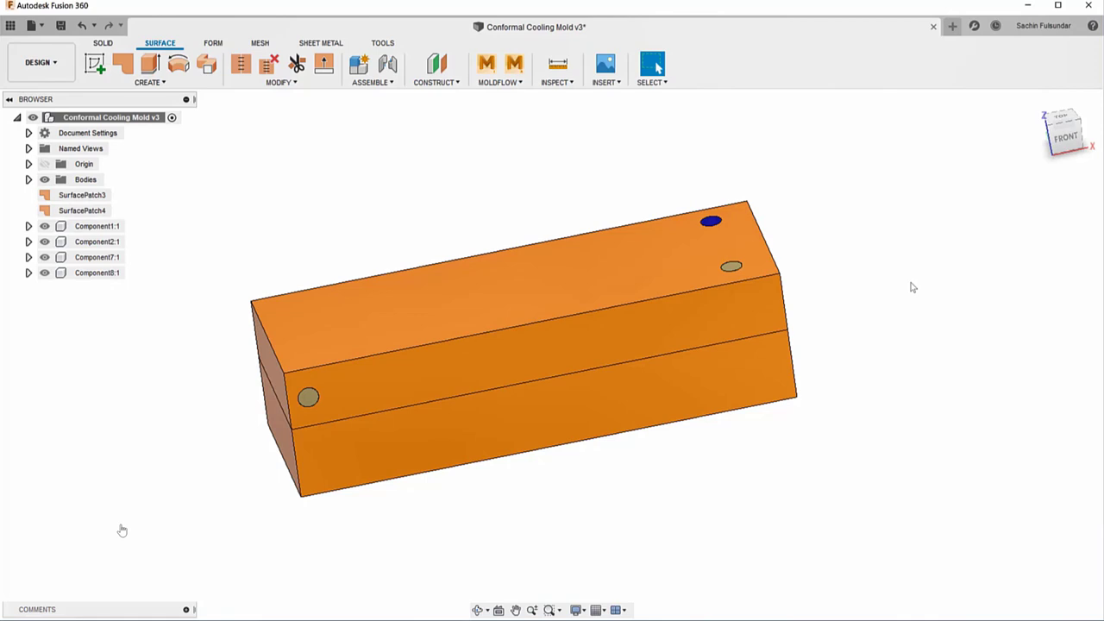
pyautogui.click(95, 62)
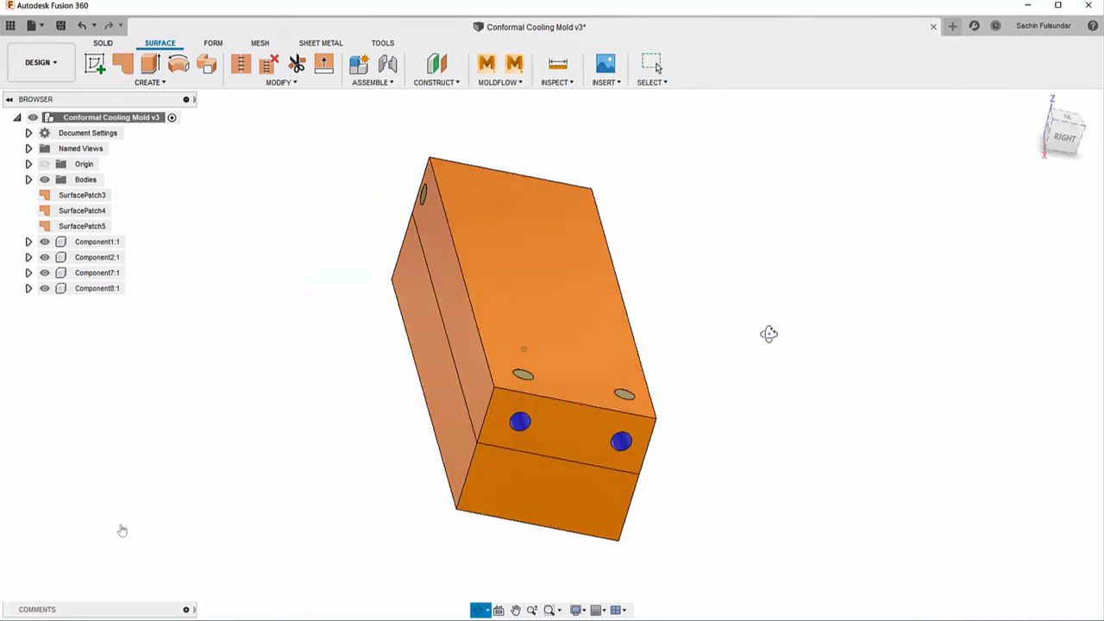
# Cap the front opening and the remaining cavity opening with repeated patch surfaces.
pyautogui.rightClick(769, 335)
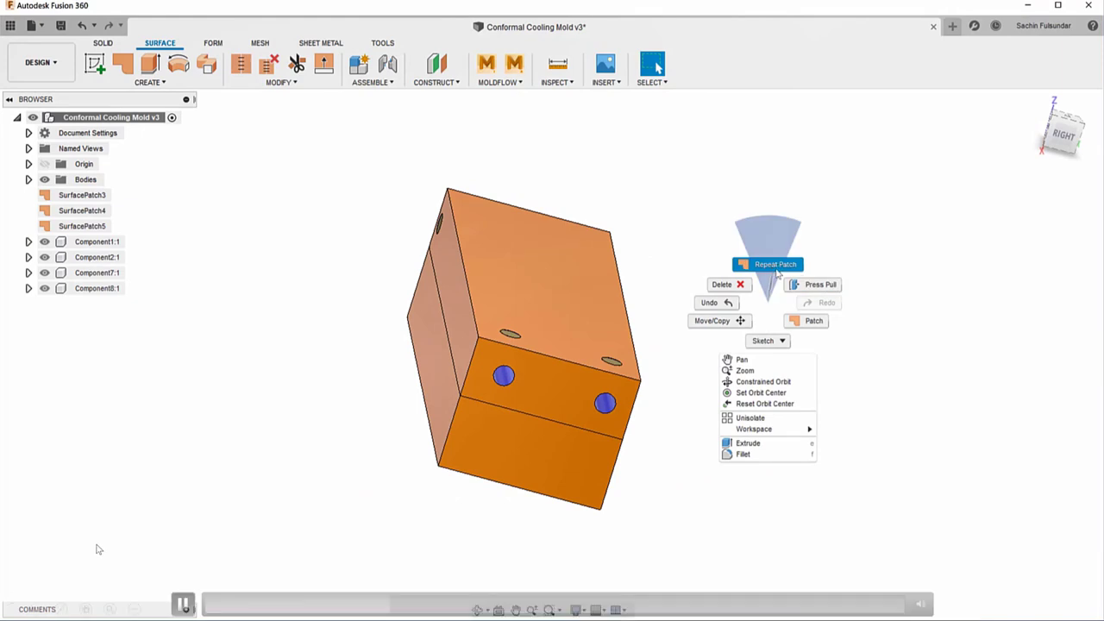
pyautogui.click(811, 319)
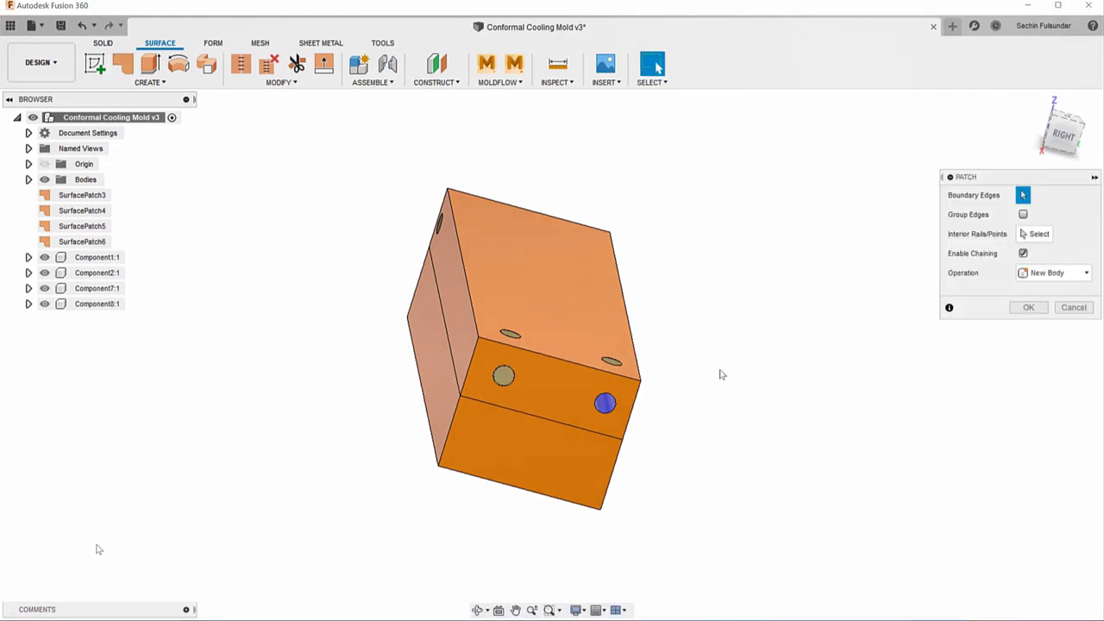
pyautogui.click(604, 404)
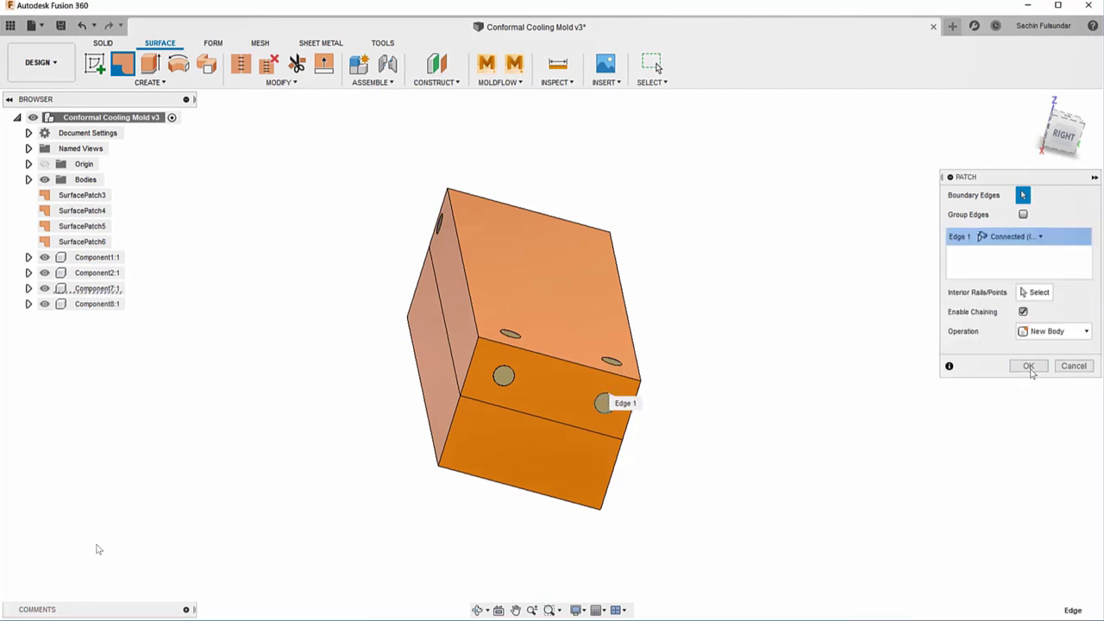
pyautogui.click(1028, 366)
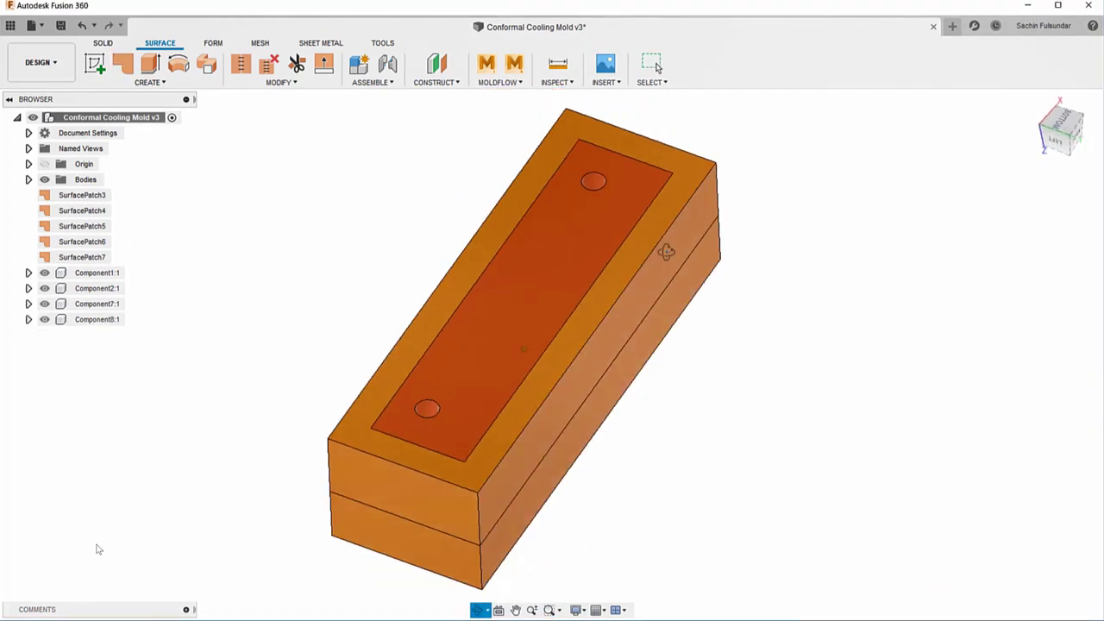
pyautogui.rightClick(526, 337)
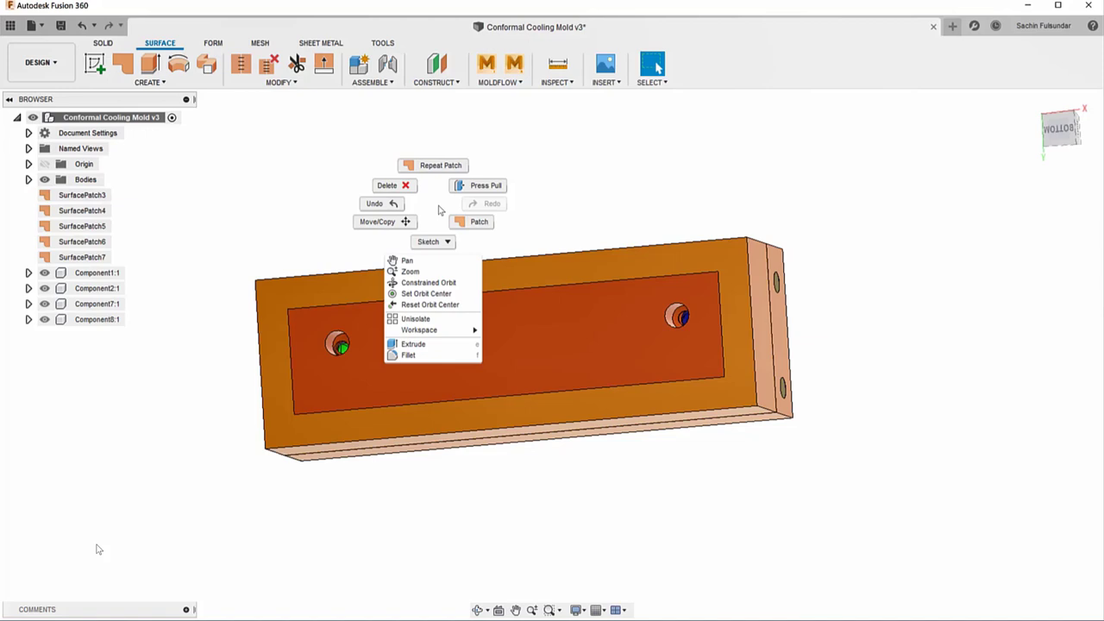
pyautogui.click(479, 220)
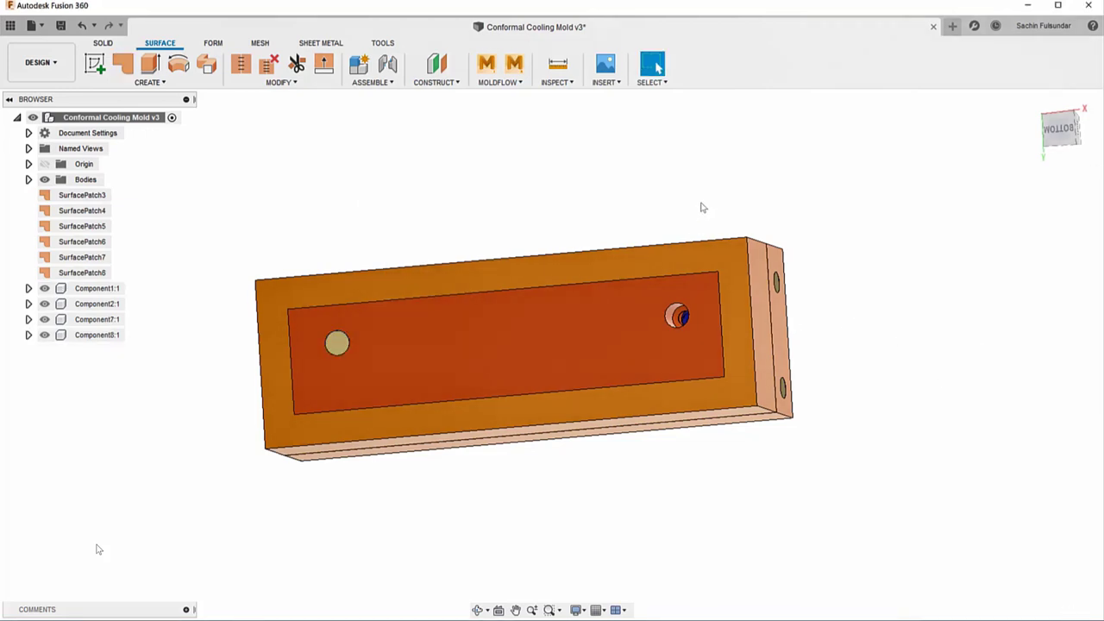
pyautogui.click(122, 64)
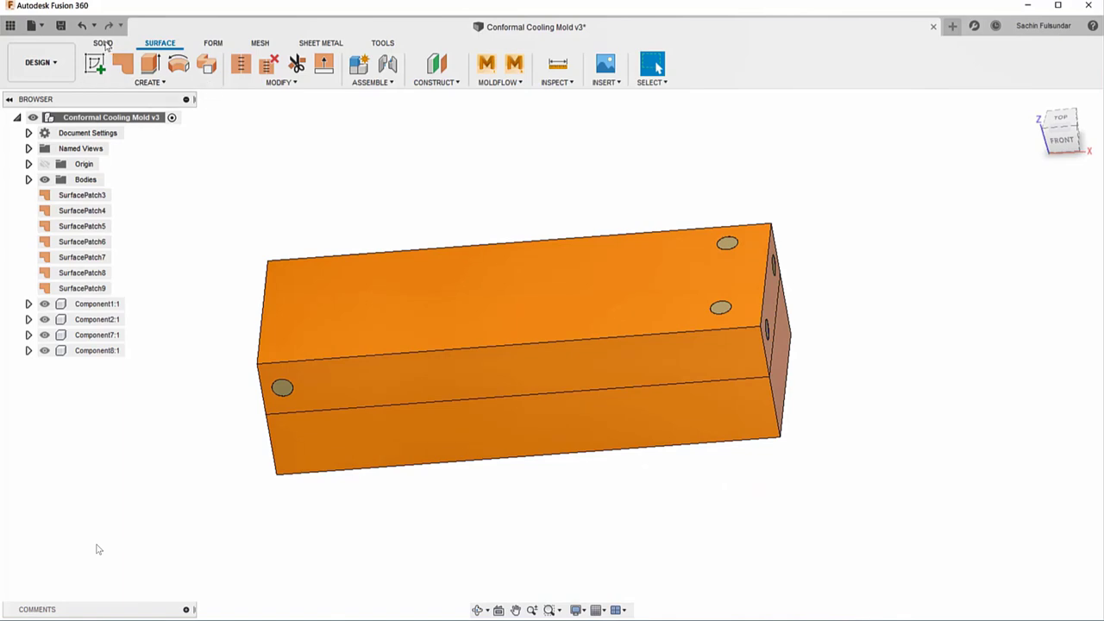
# Create a fluid volume of the cooling channel using the mold body and patch caps as tools.
pyautogui.click(149, 71)
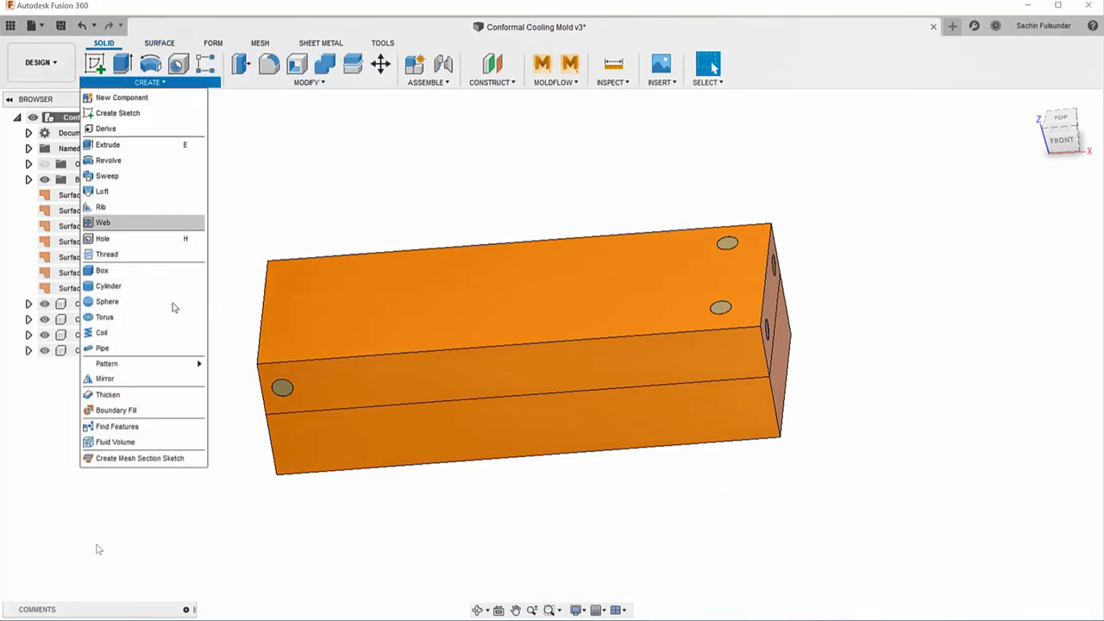
pyautogui.click(114, 442)
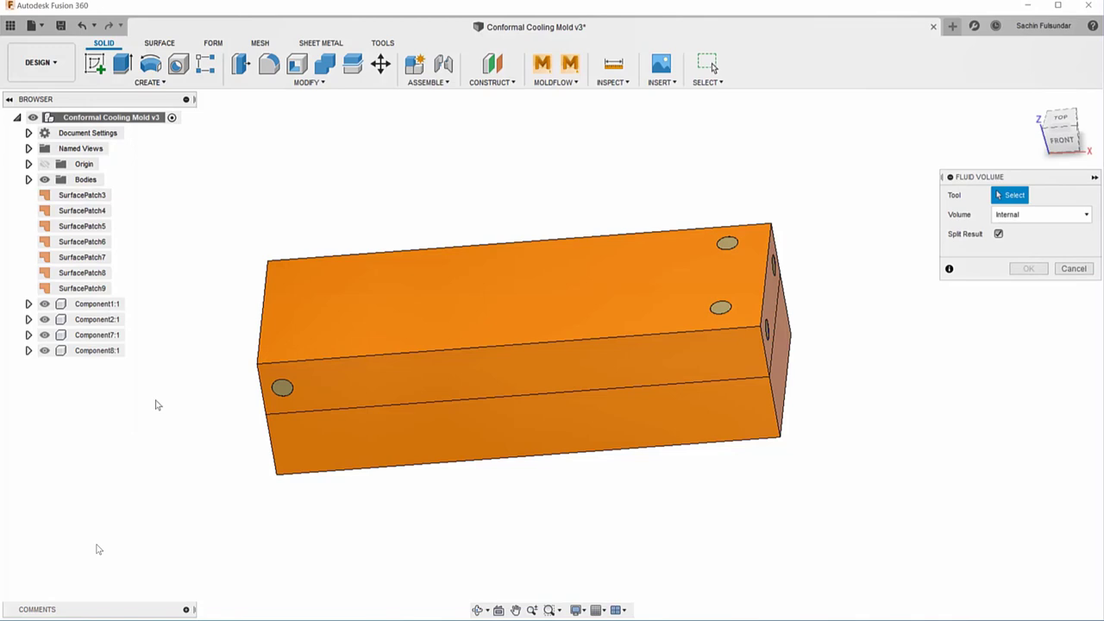
pyautogui.moveTo(1015, 290)
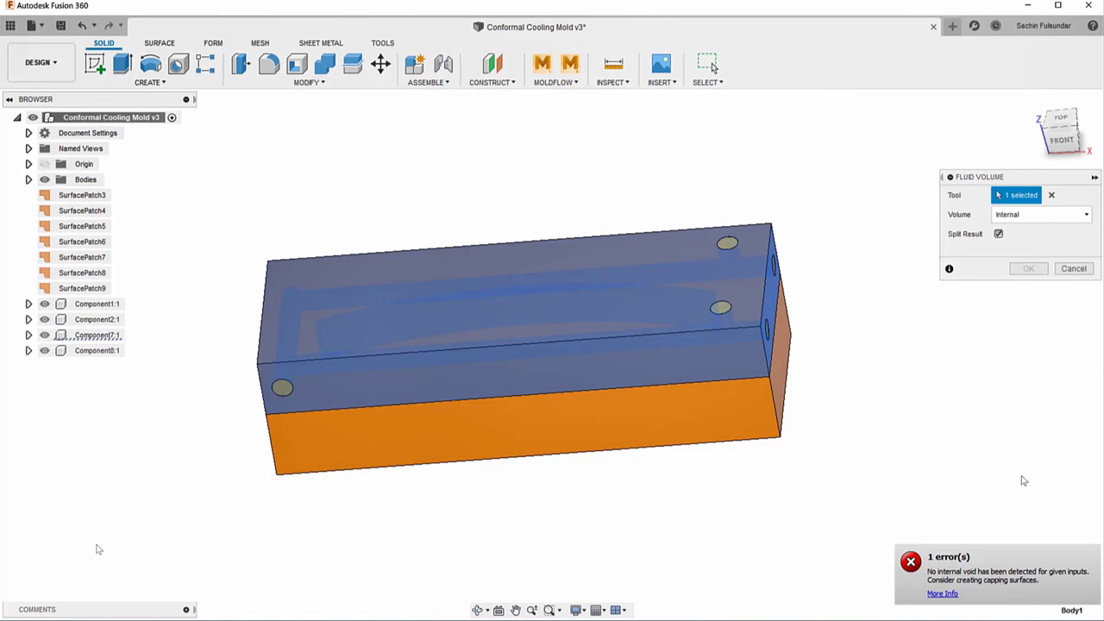
pyautogui.moveTo(699, 214)
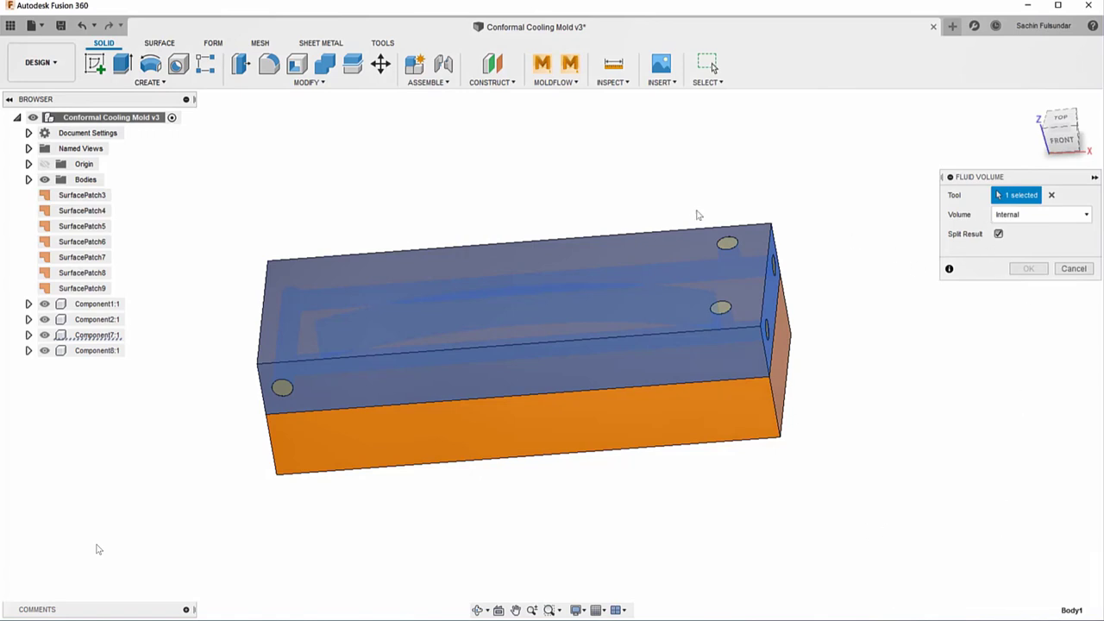
pyautogui.moveTo(728, 245)
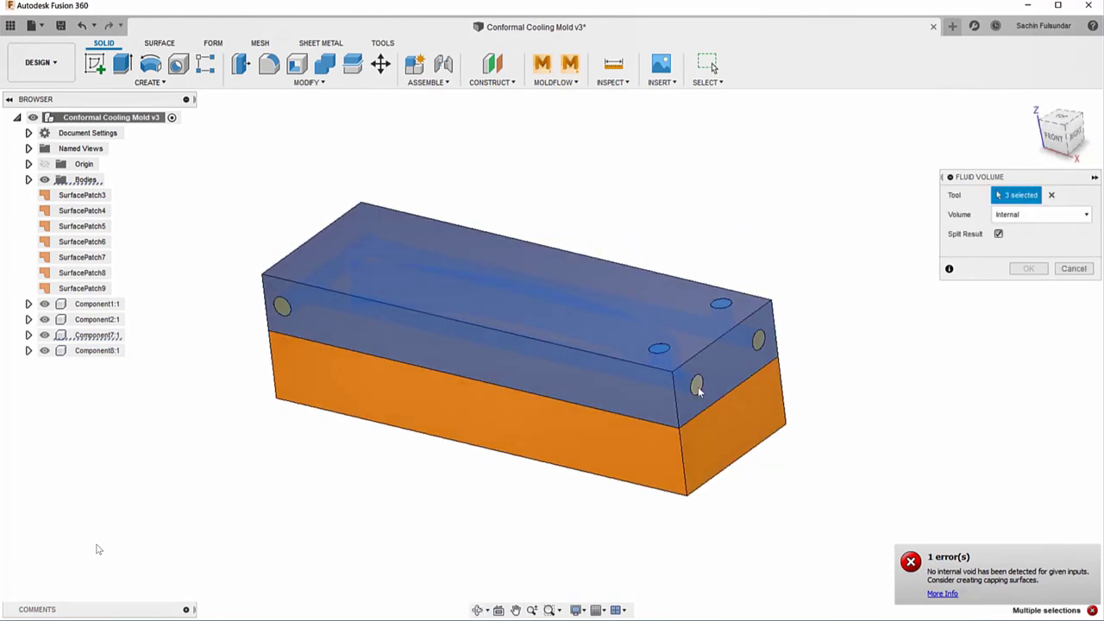
pyautogui.click(699, 383)
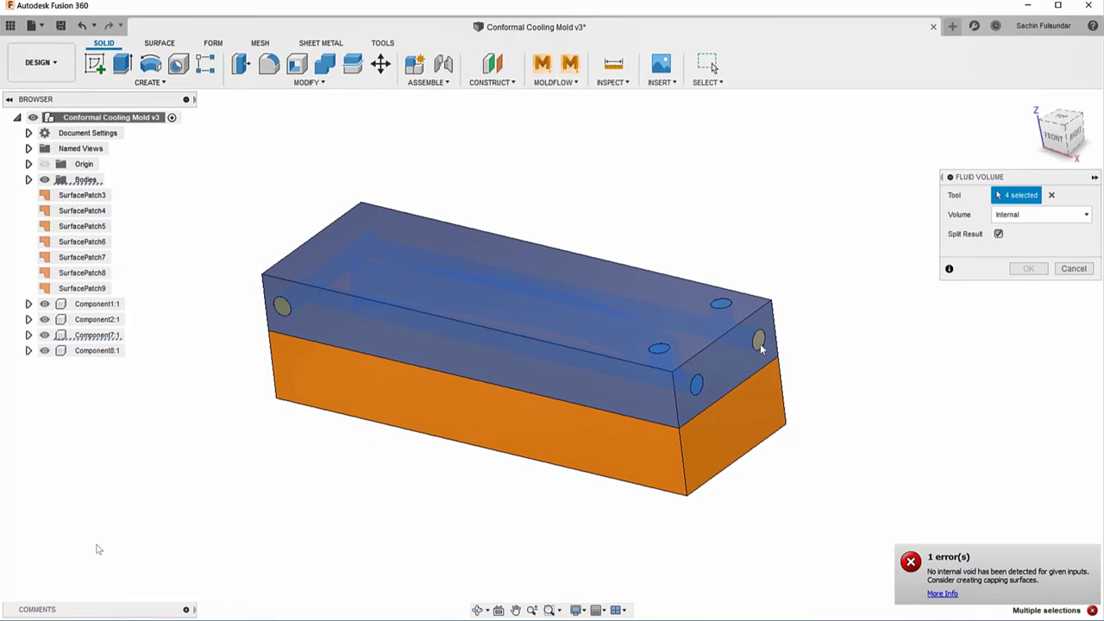
pyautogui.click(283, 309)
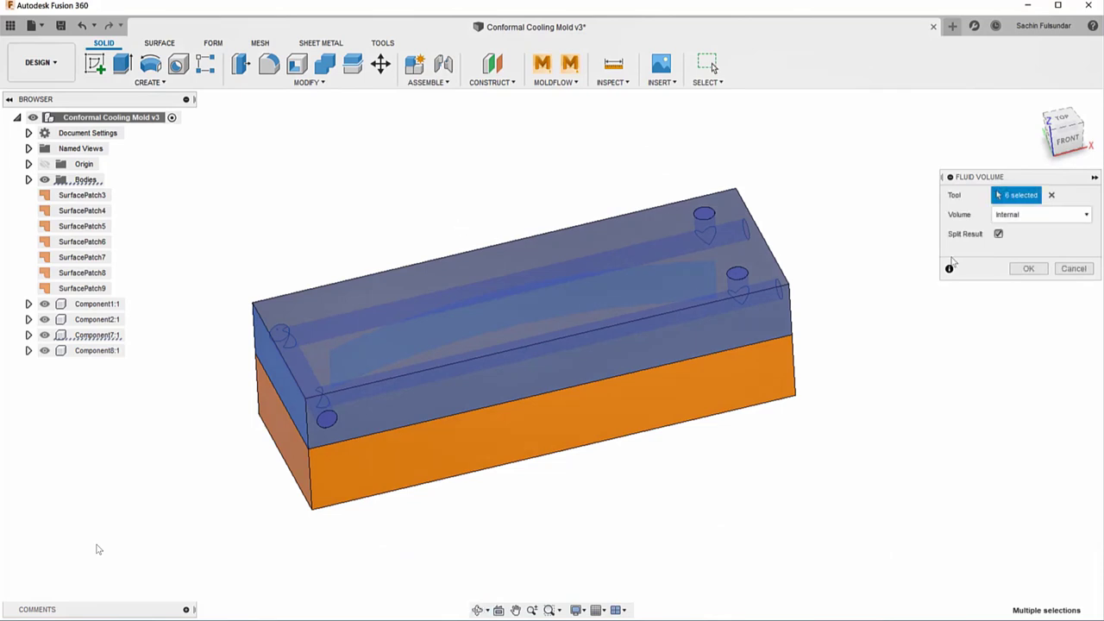
pyautogui.click(1028, 269)
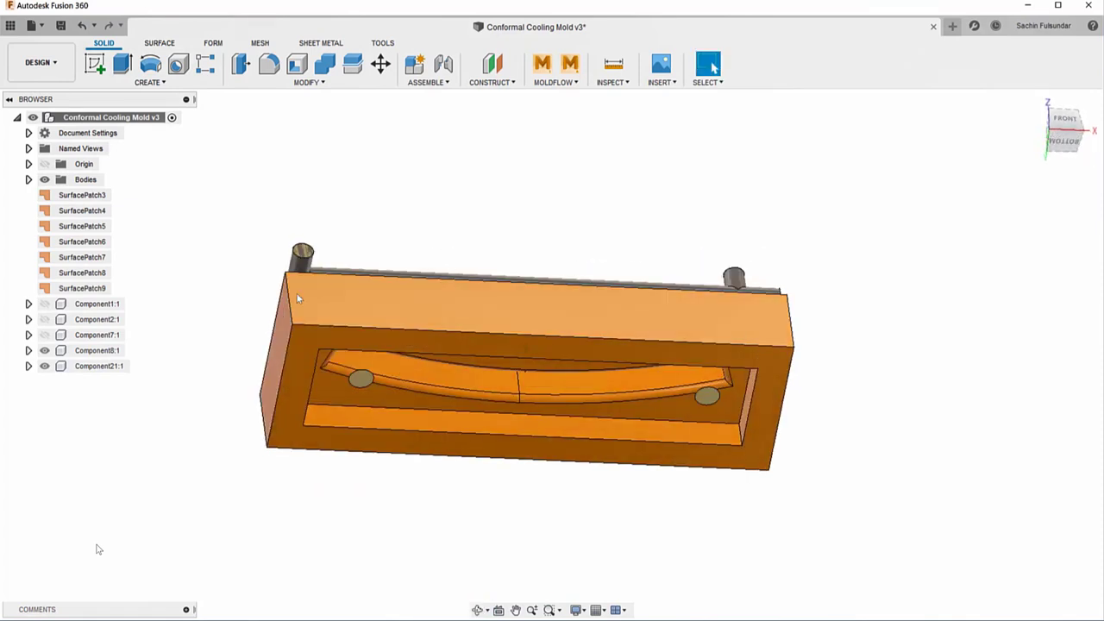
pyautogui.click(97, 320)
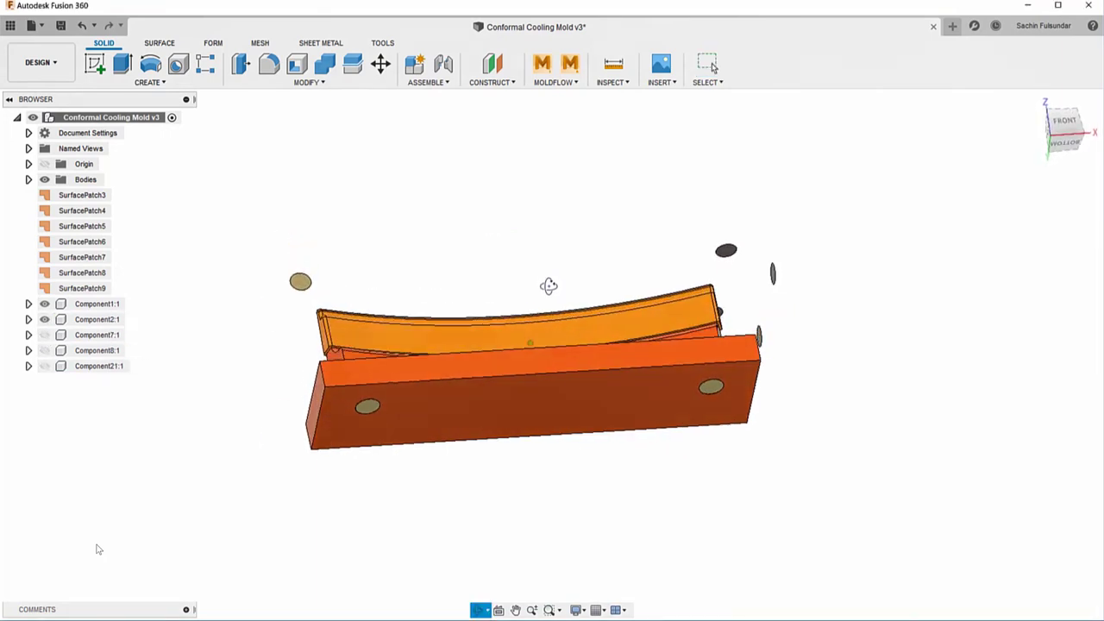
# Create a second fluid volume from the lower mold block and its opening cap.
pyautogui.click(149, 71)
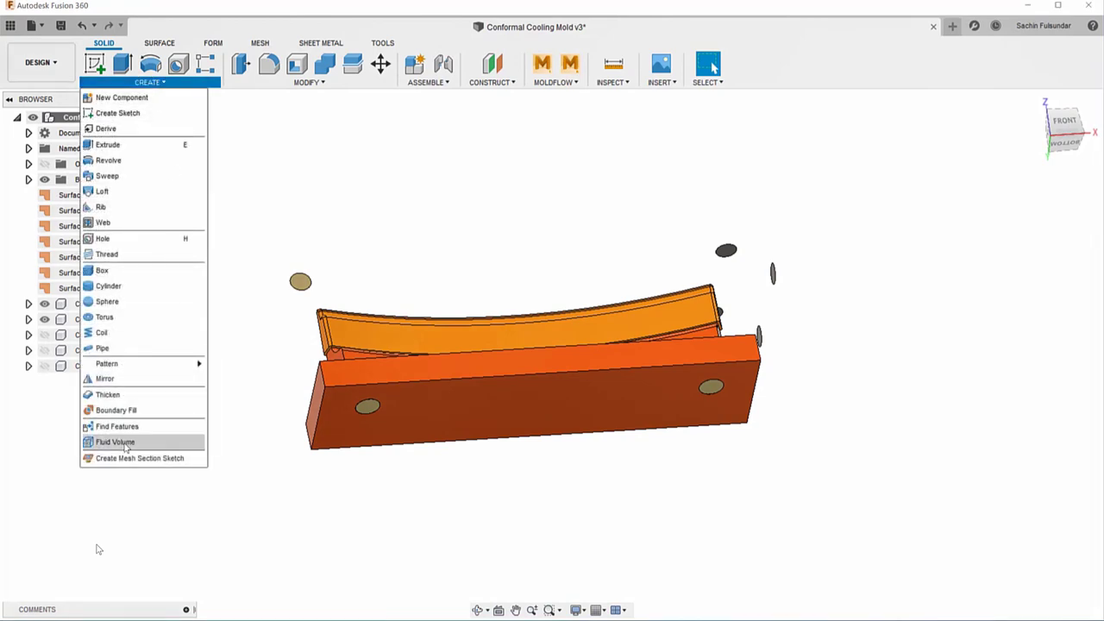
pyautogui.click(113, 442)
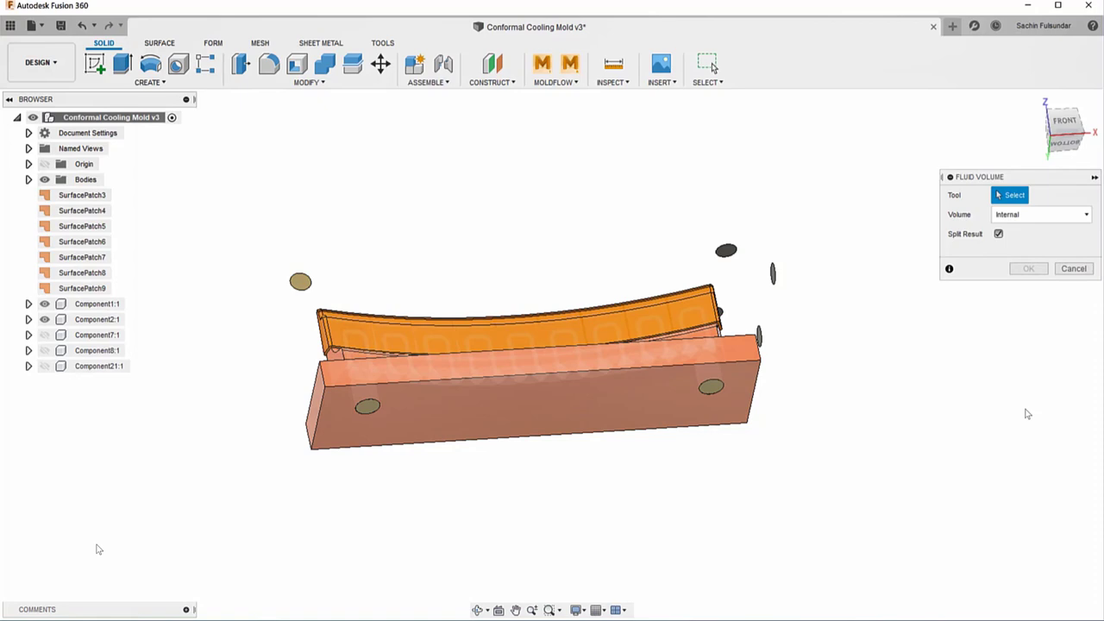
pyautogui.click(517, 397)
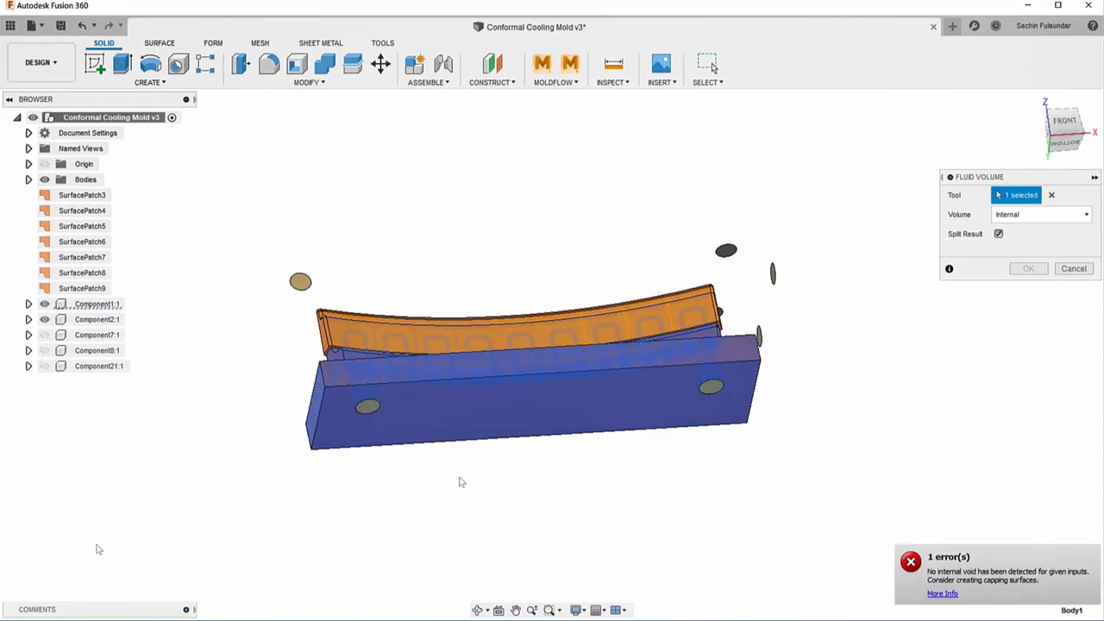
pyautogui.moveTo(585, 421)
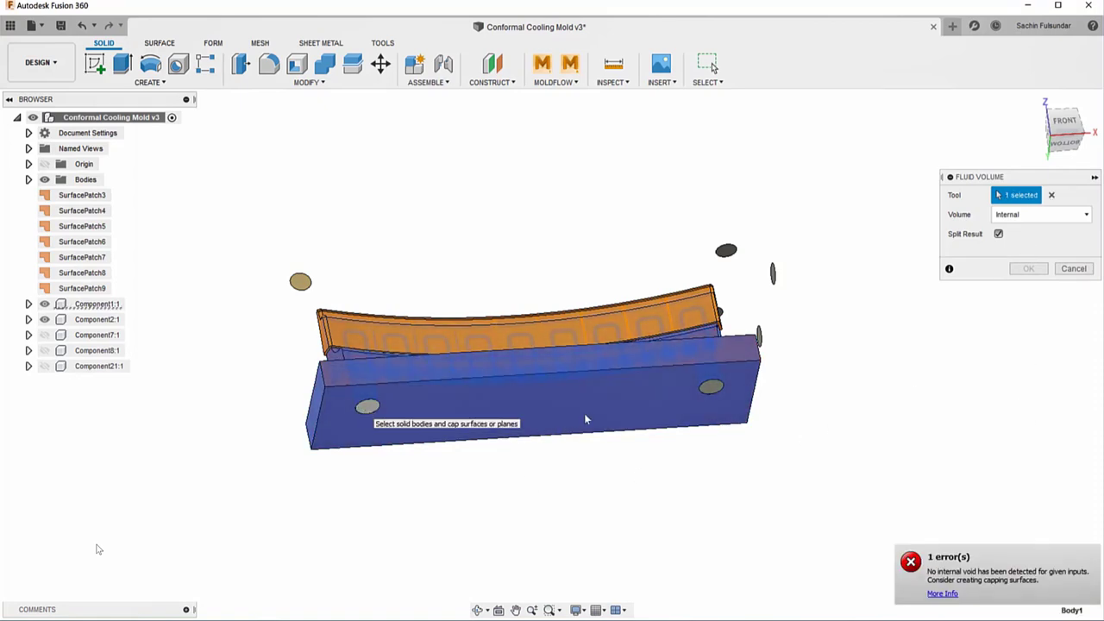
pyautogui.click(366, 406)
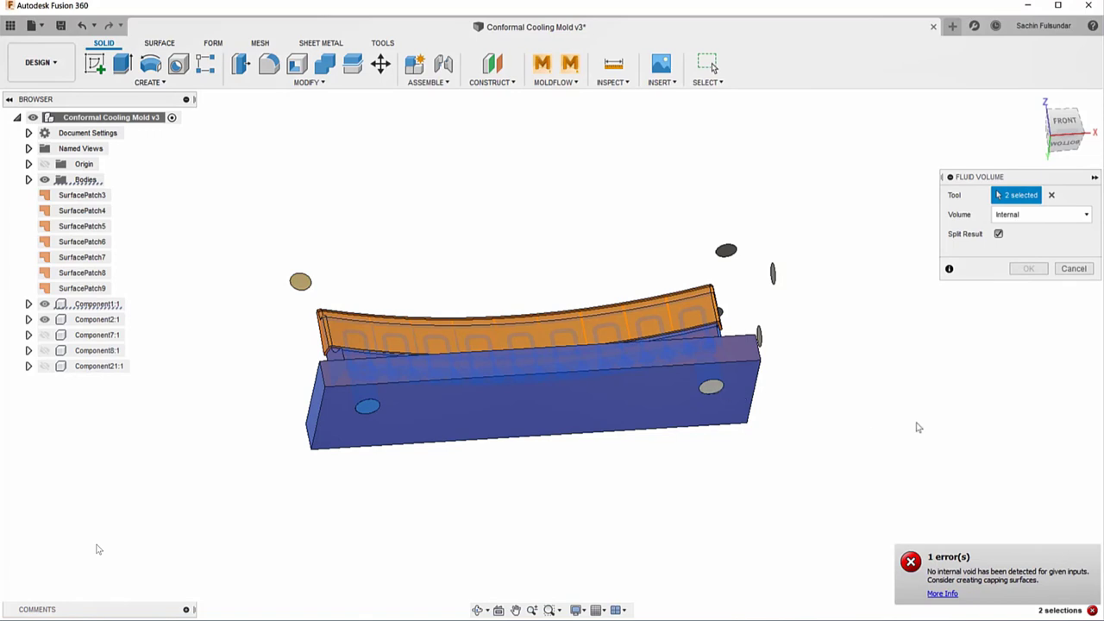
pyautogui.click(1029, 269)
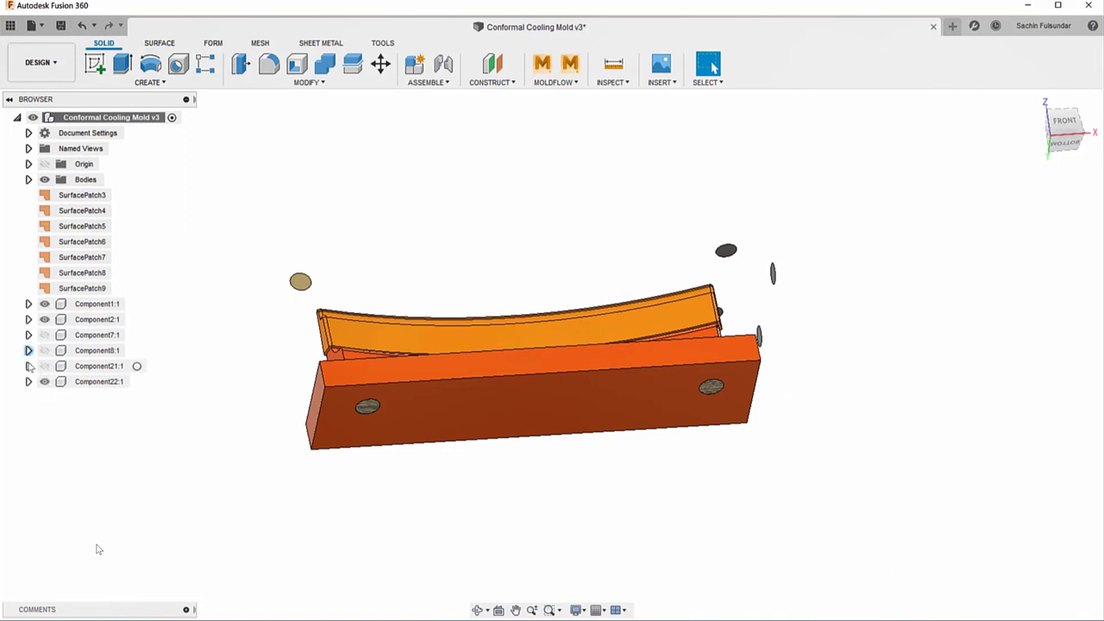
# Hide the mold bodies to isolate the channels and send the design to Moldflow Insight.
pyautogui.click(96, 304)
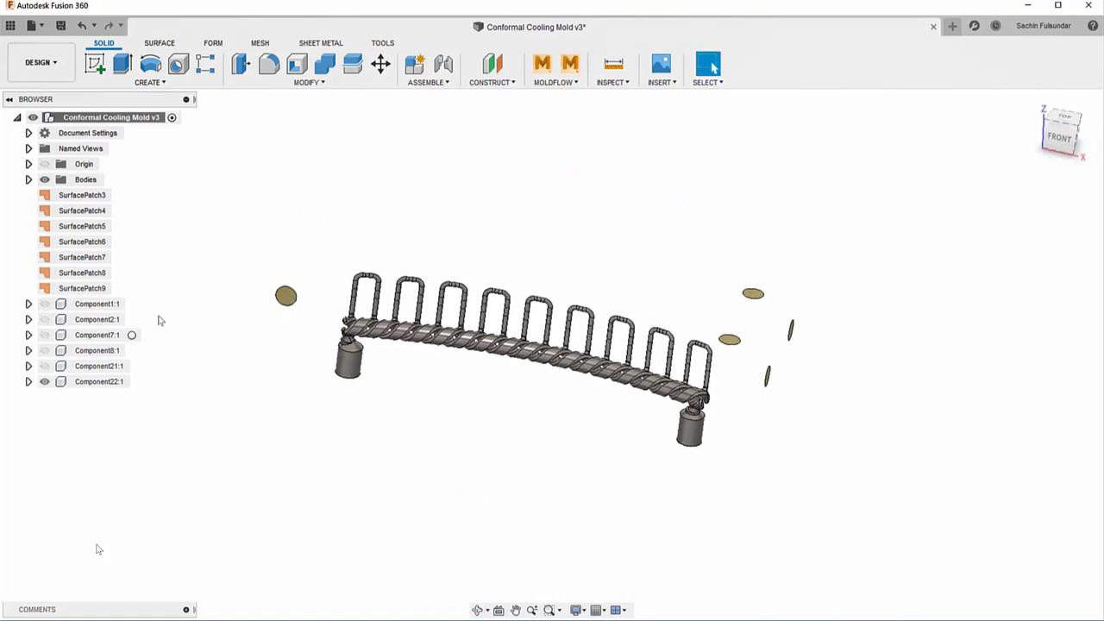
pyautogui.click(555, 69)
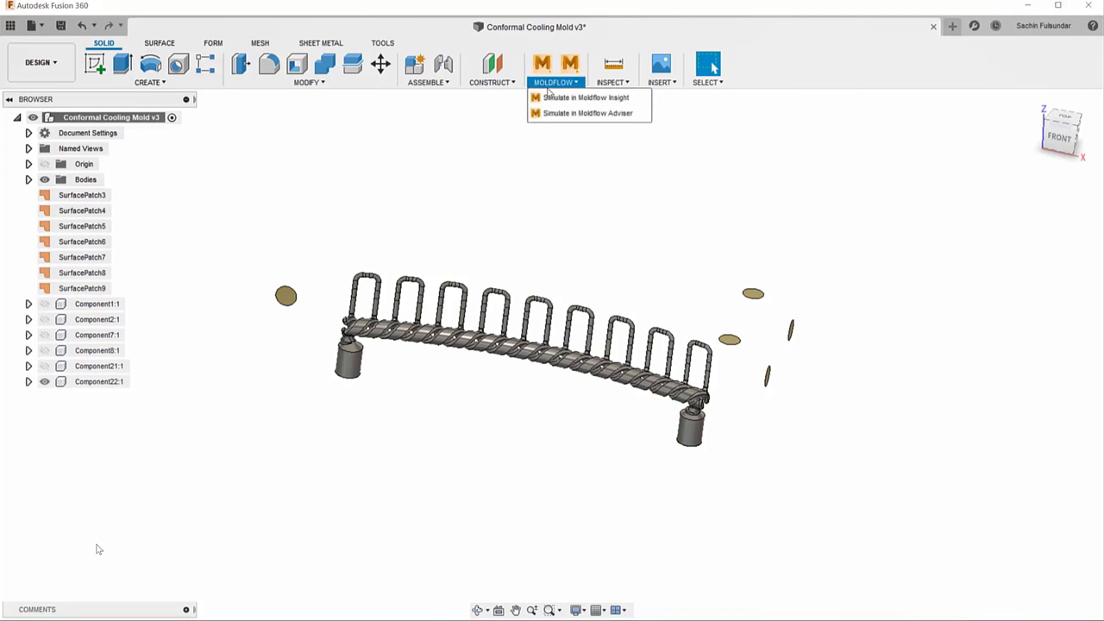
pyautogui.moveTo(586, 97)
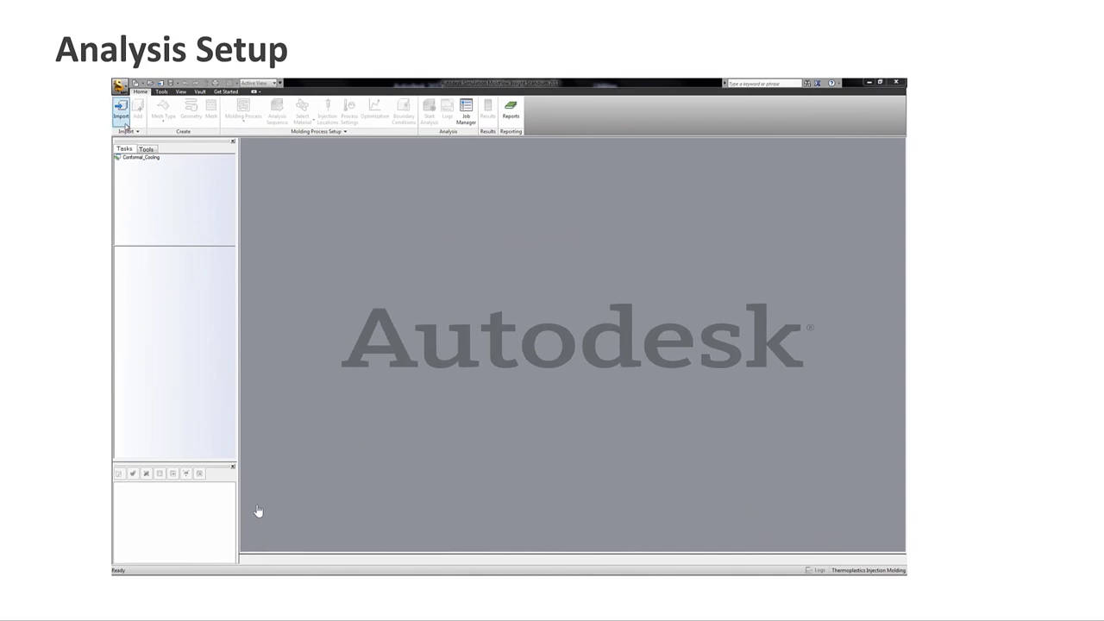
# Import the conformal cooling model into Moldflow Insight as a 3D model.
pyautogui.click(122, 107)
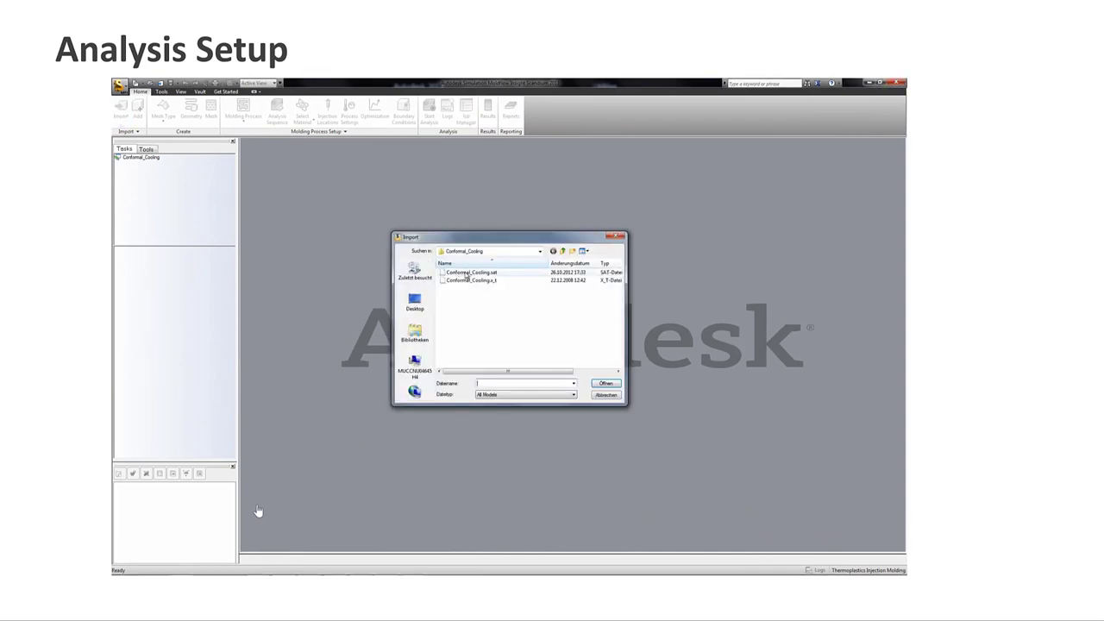
pyautogui.click(606, 383)
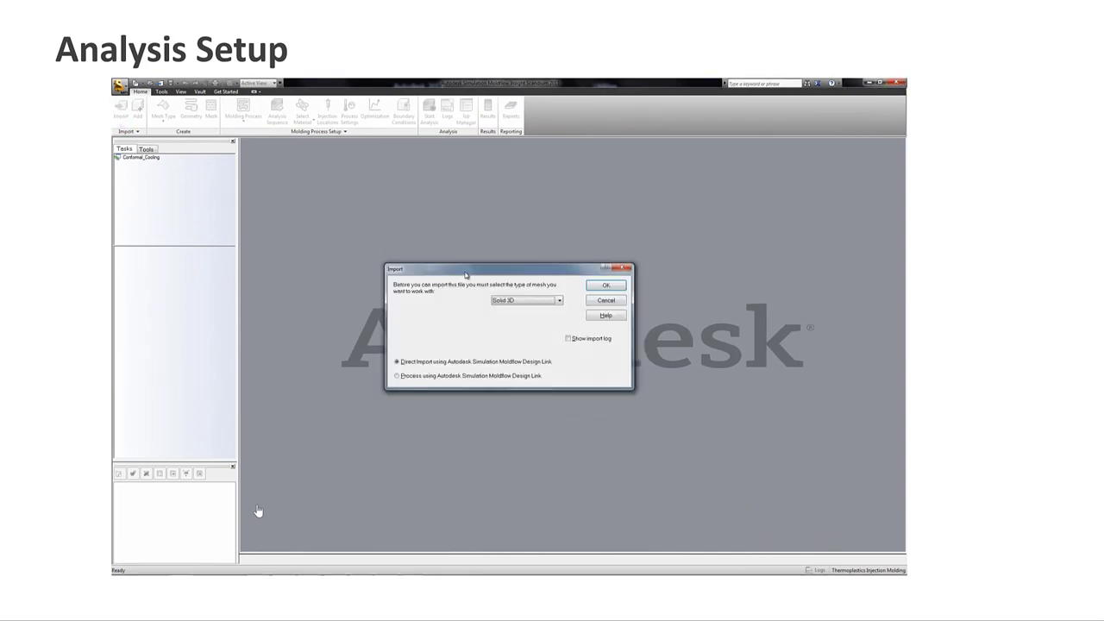
pyautogui.click(604, 286)
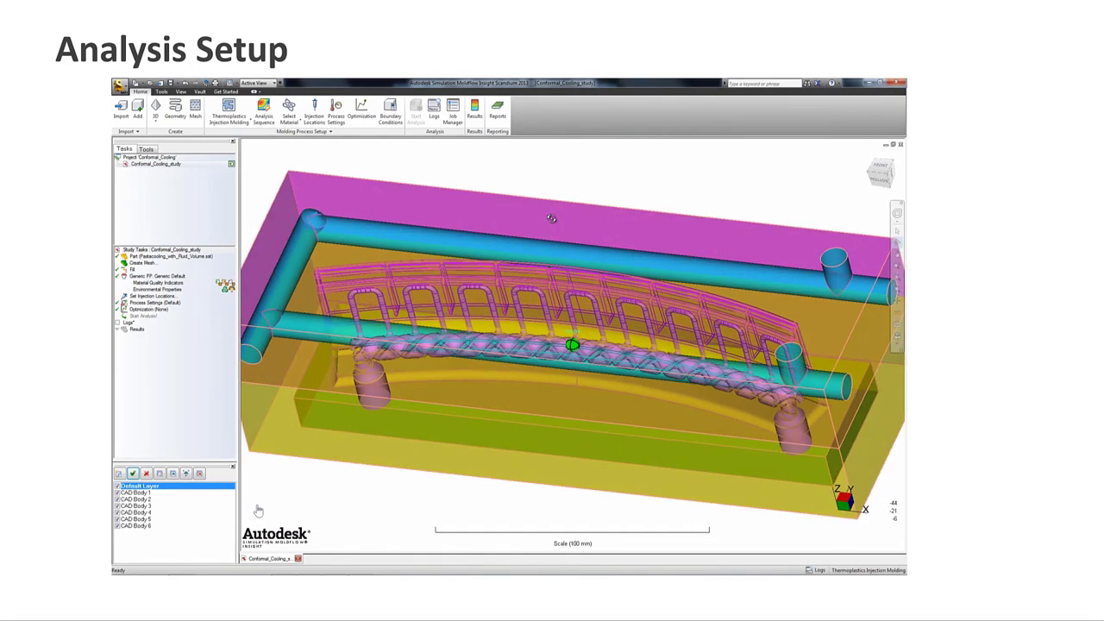
# Change the mold bodies' property type to Core (3D).
pyautogui.click(138, 499)
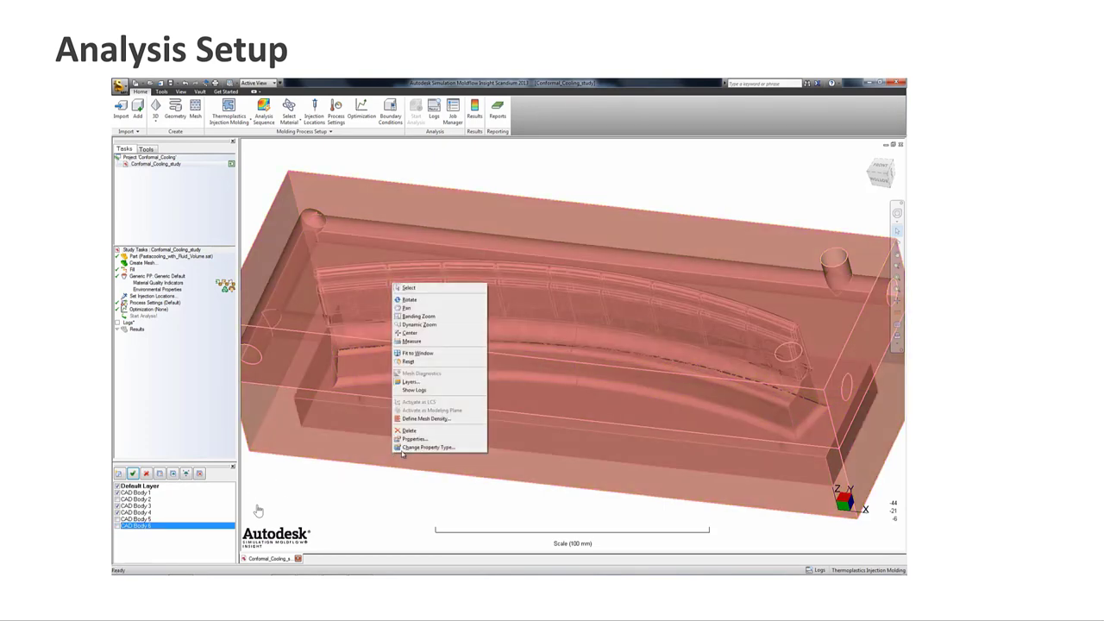
pyautogui.click(426, 447)
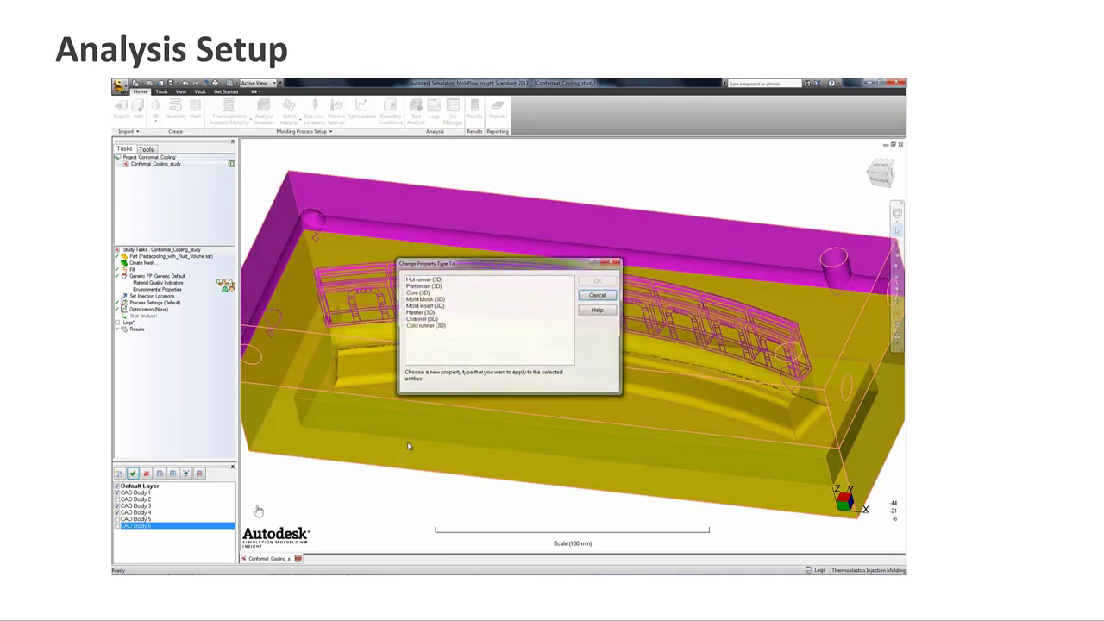
pyautogui.click(425, 299)
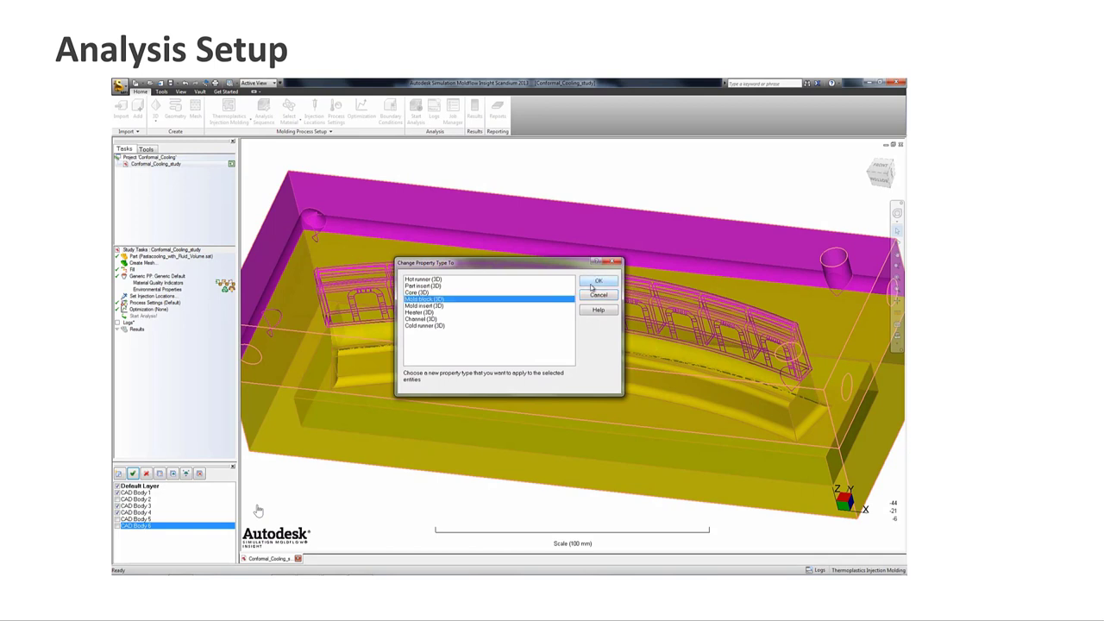
pyautogui.click(599, 279)
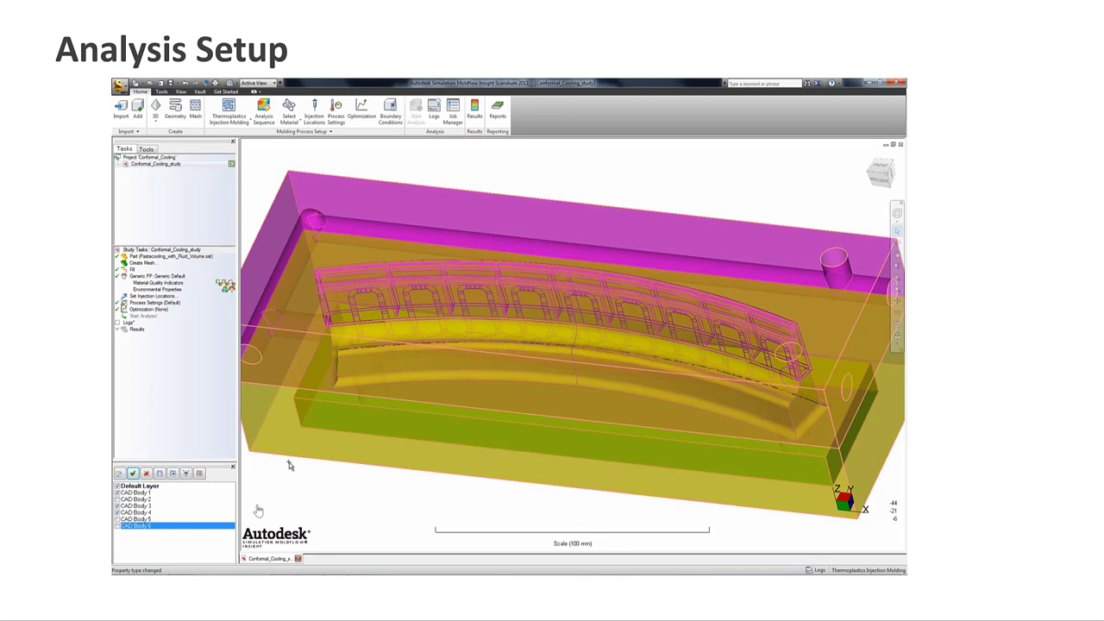
# Show only the cooling channels and change their property type to Channel (3D).
pyautogui.rightClick(135, 526)
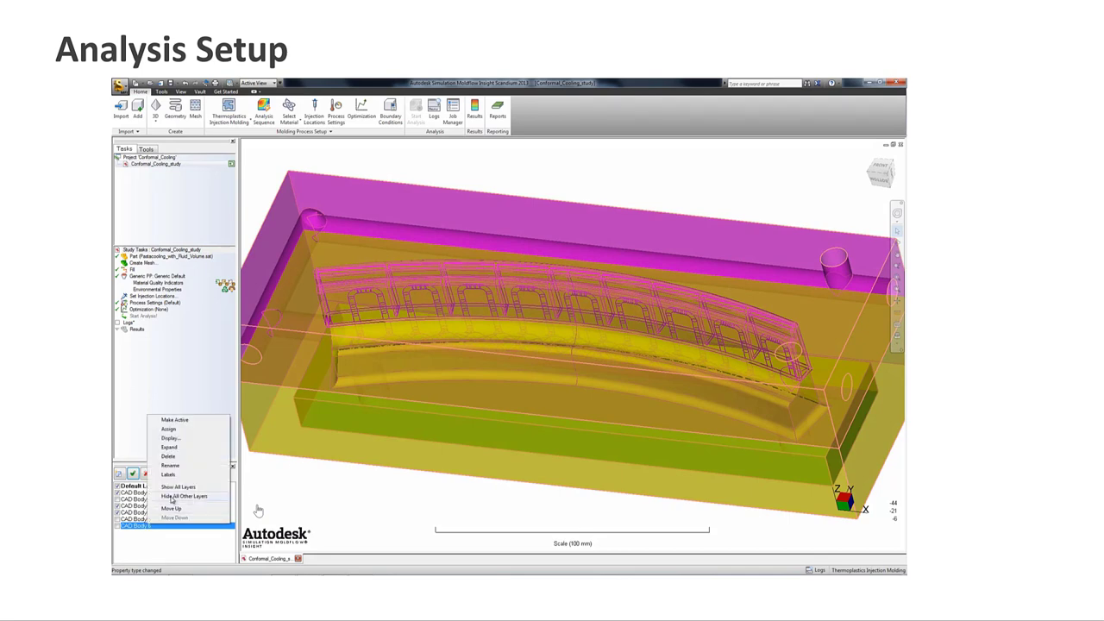
pyautogui.click(186, 497)
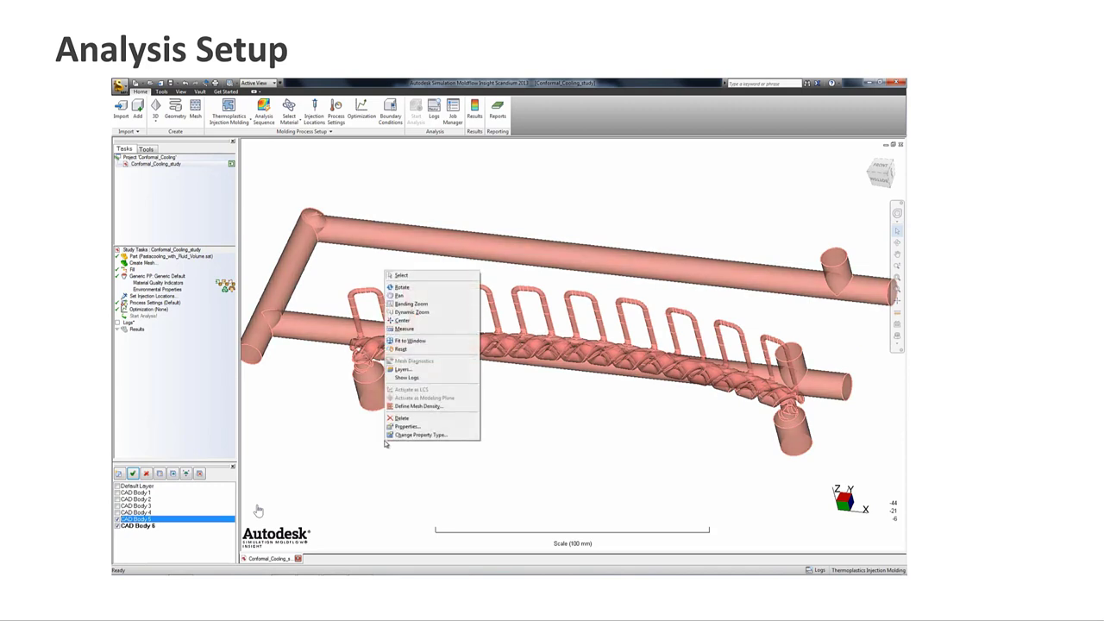
pyautogui.click(421, 435)
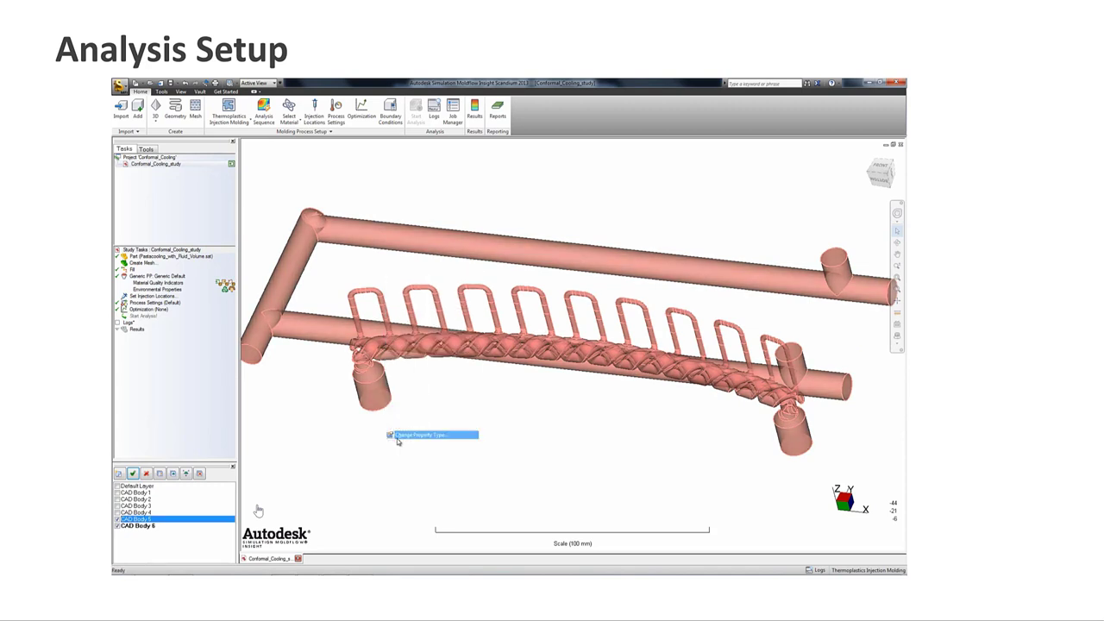
pyautogui.click(432, 435)
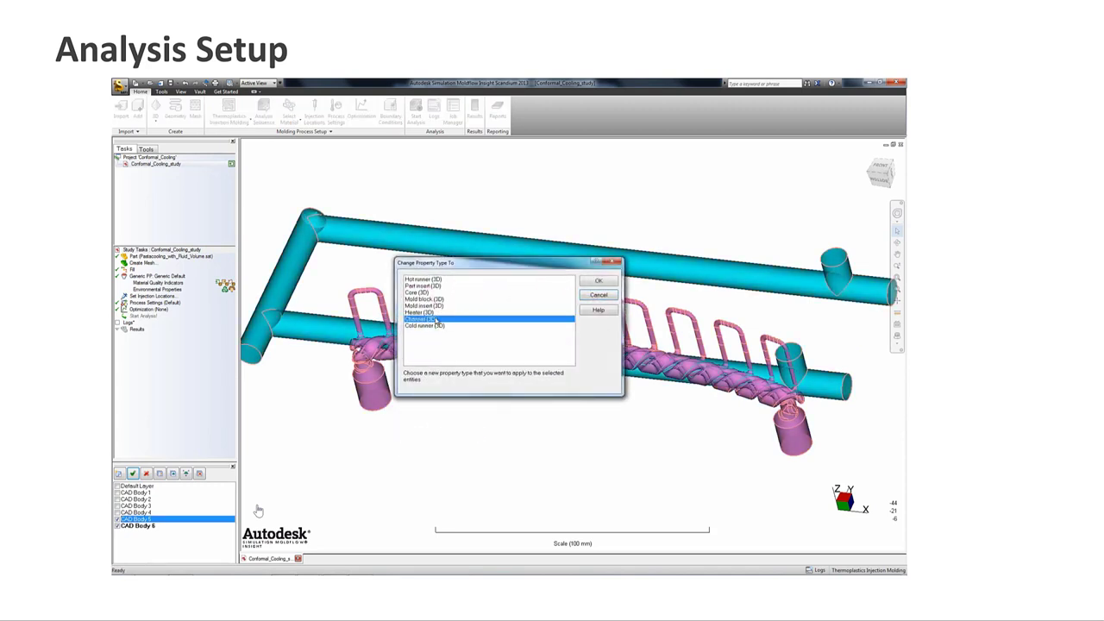
pyautogui.click(601, 280)
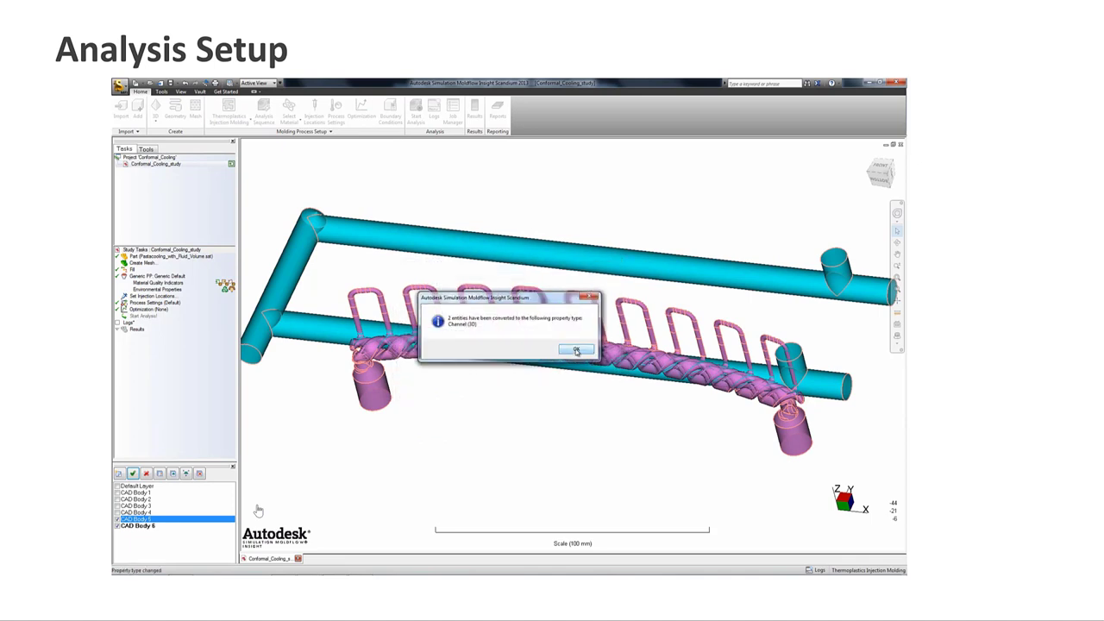
pyautogui.click(576, 349)
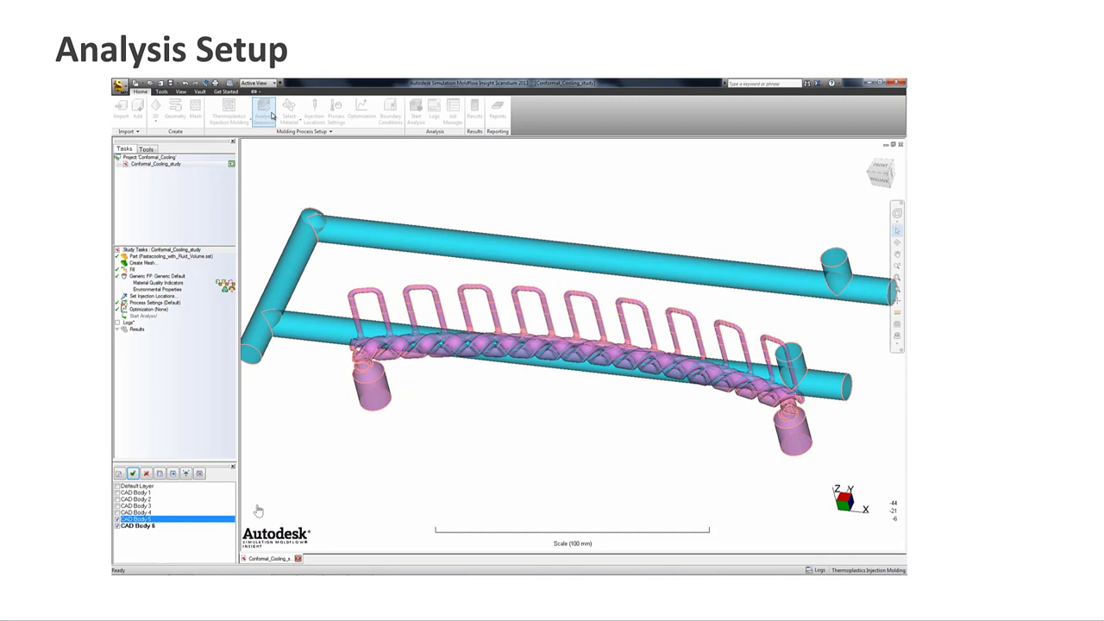
# Choose the Cool (FEM) analysis sequence for the study.
pyautogui.click(262, 107)
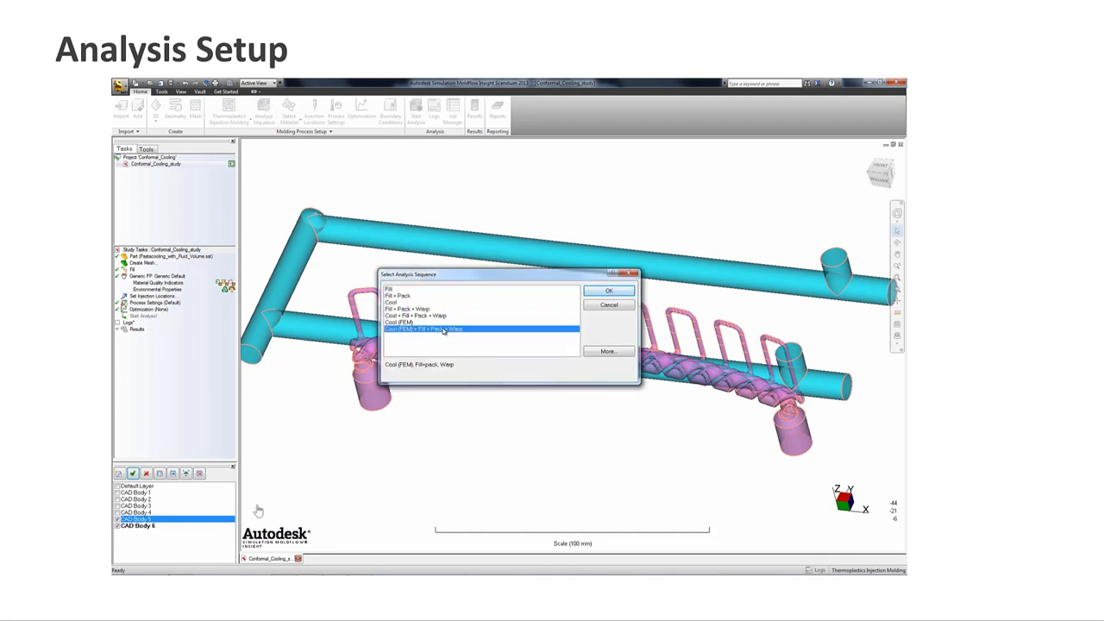
pyautogui.click(609, 290)
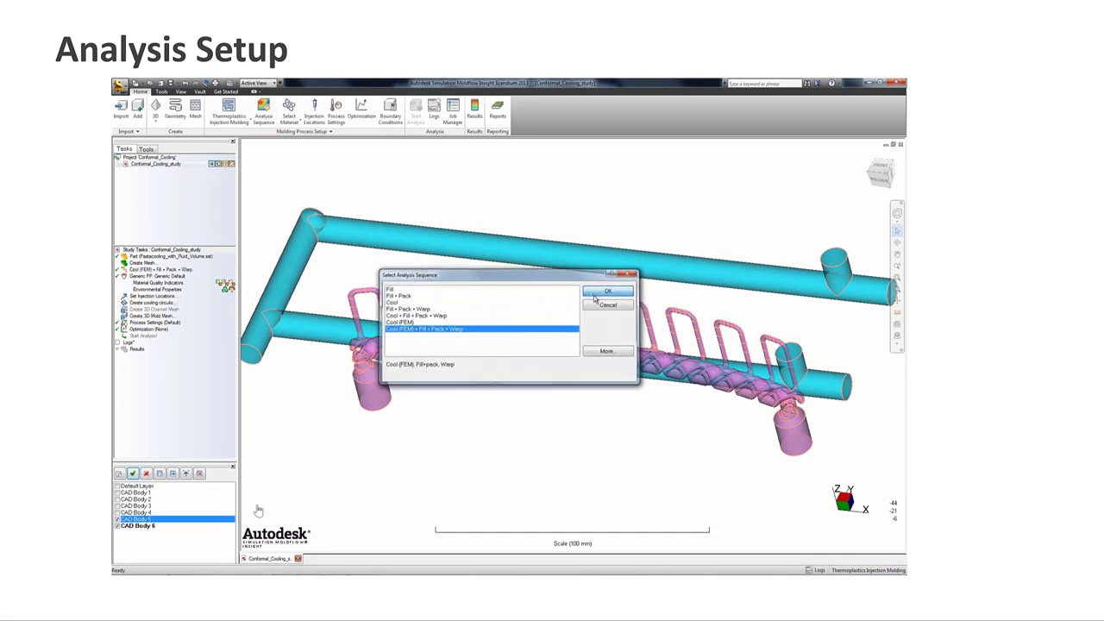
pyautogui.click(608, 290)
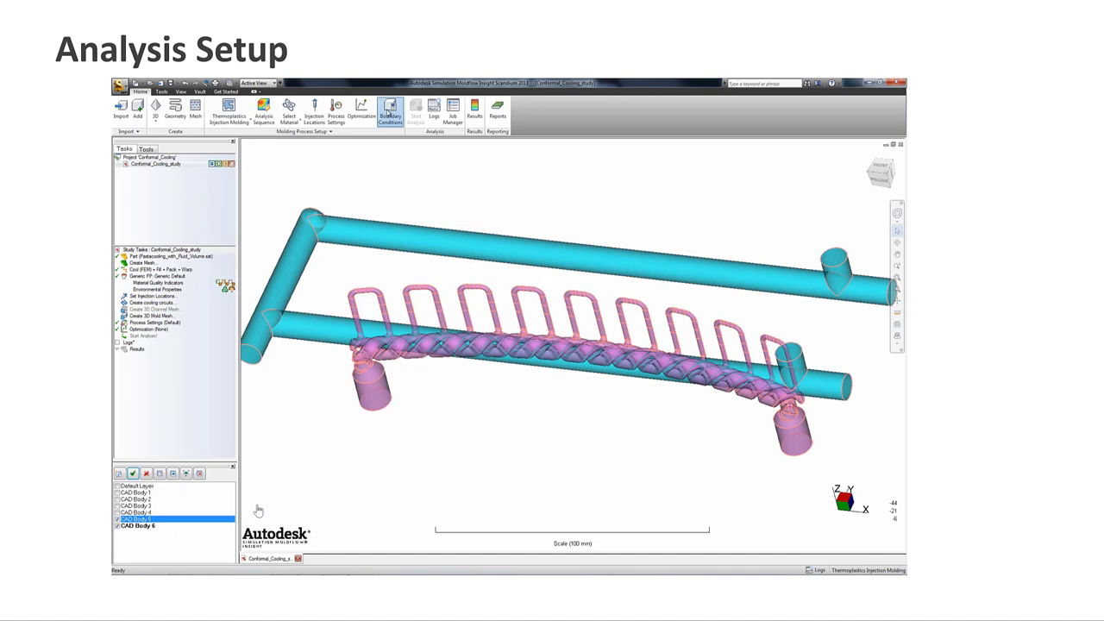
# Set Channel (3D) coolant inlets with their edited inlet properties.
pyautogui.click(295, 114)
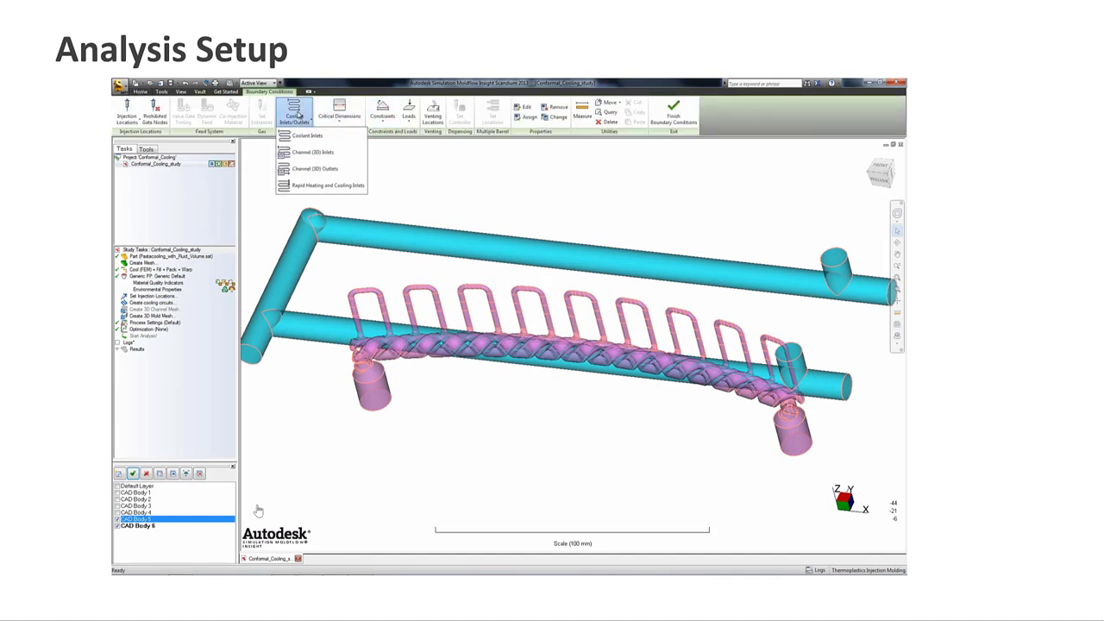
pyautogui.click(314, 152)
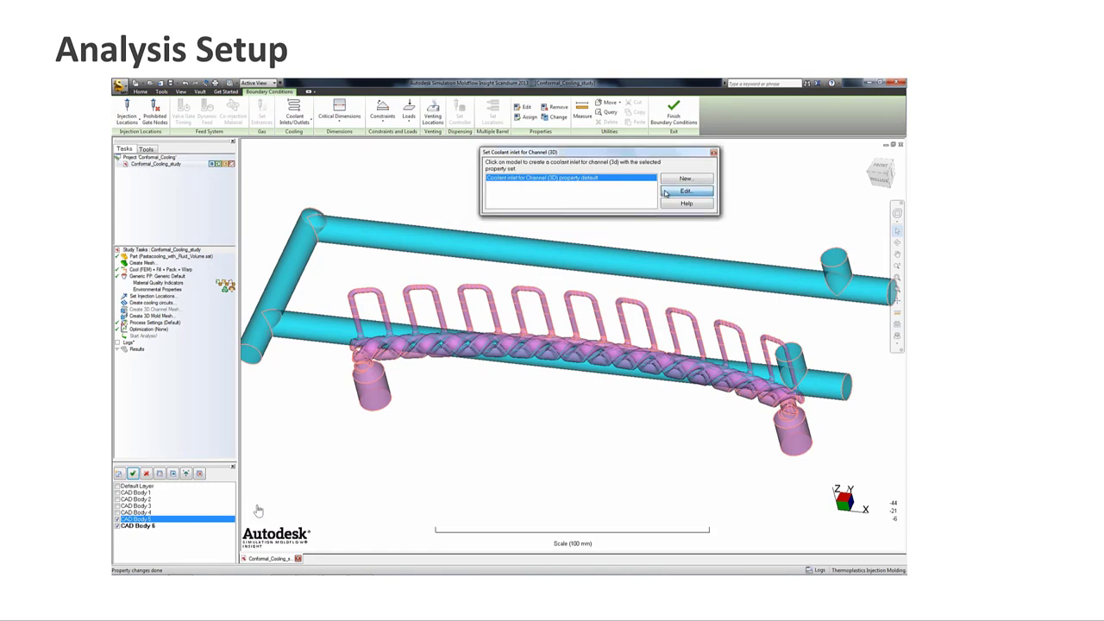
pyautogui.click(687, 189)
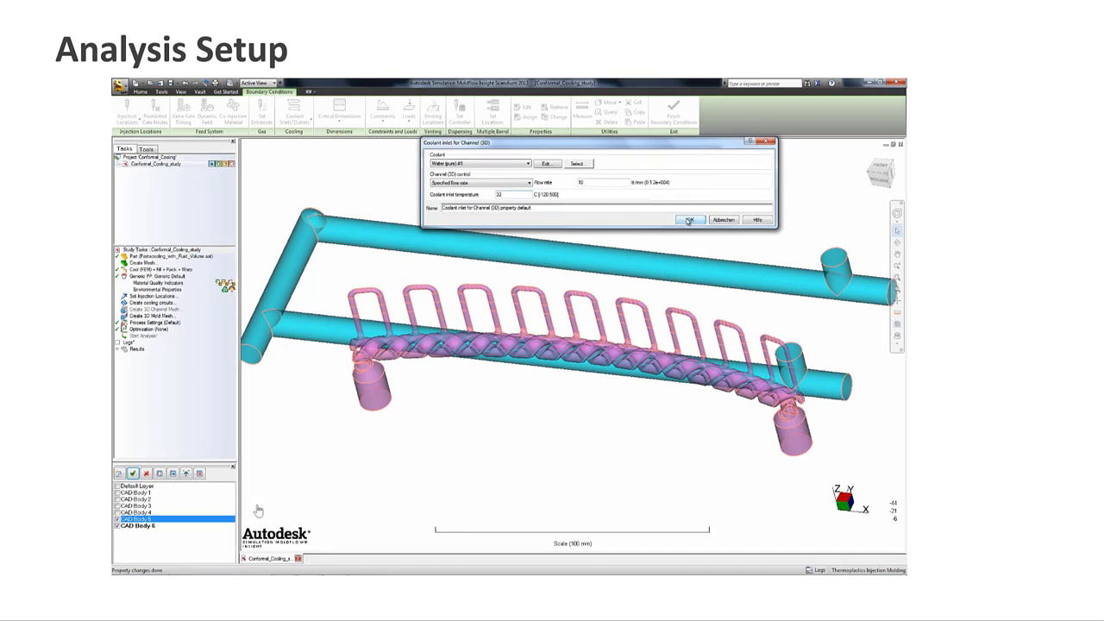
pyautogui.click(690, 221)
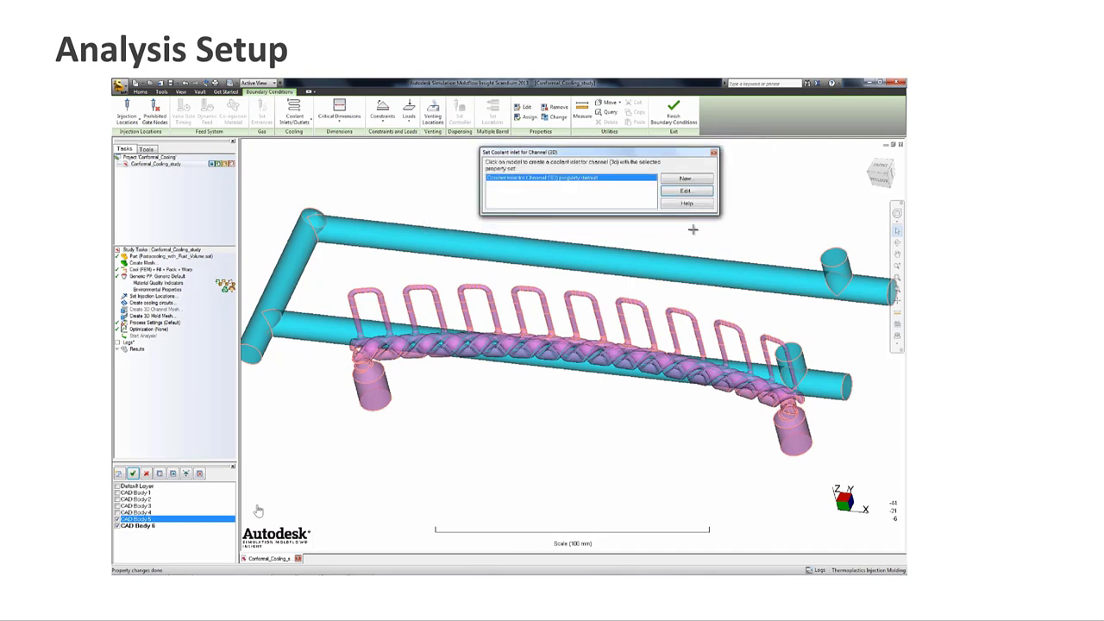
pyautogui.moveTo(756, 479)
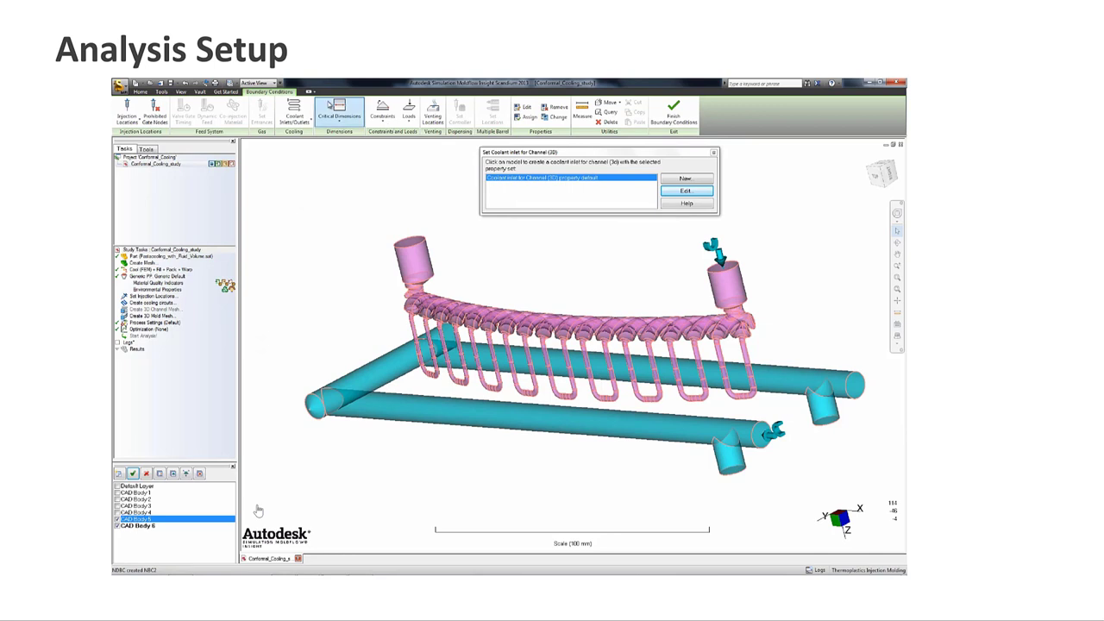
# Switch to placing Channel (3D) coolant outlets on the channel ends.
pyautogui.click(295, 112)
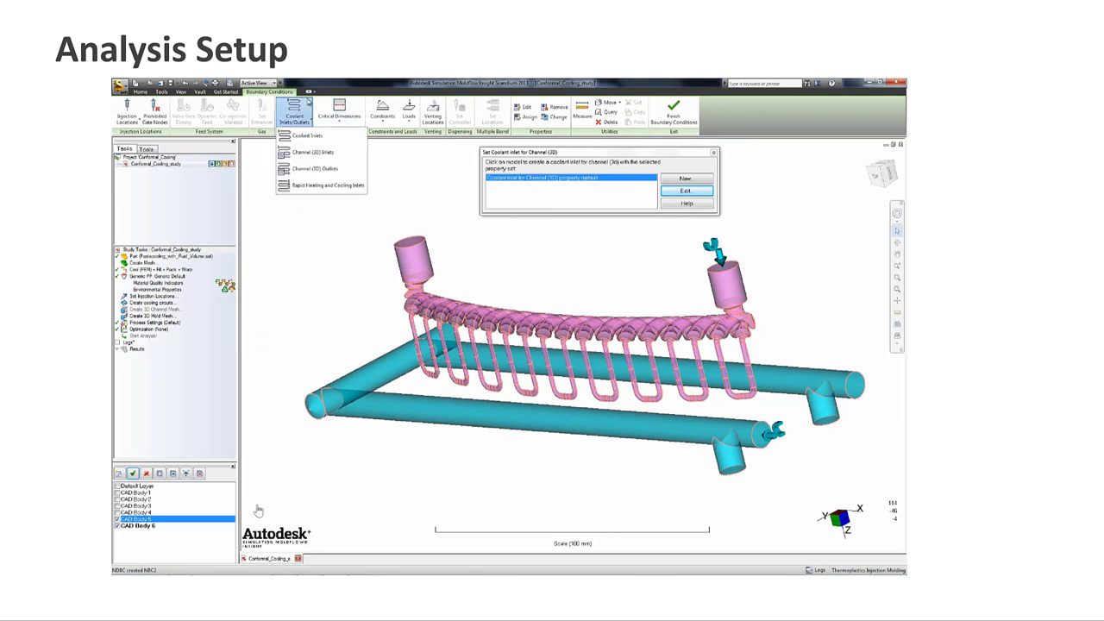
pyautogui.moveTo(319, 169)
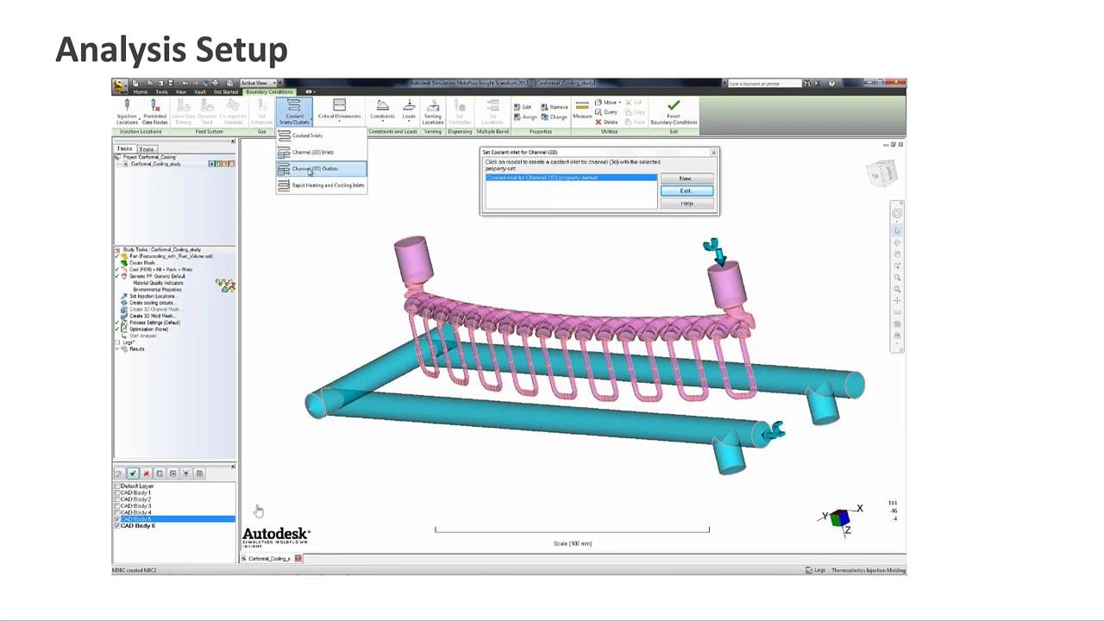
pyautogui.click(317, 169)
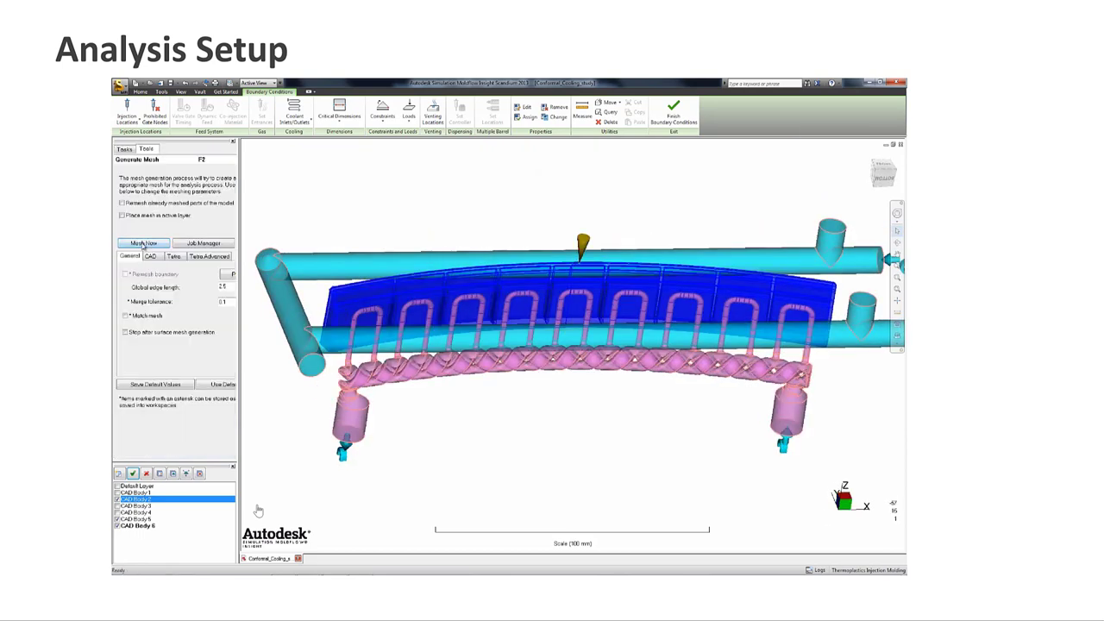
# Generate the 3D mesh for the part and then for the cooling channel bodies.
pyautogui.click(142, 242)
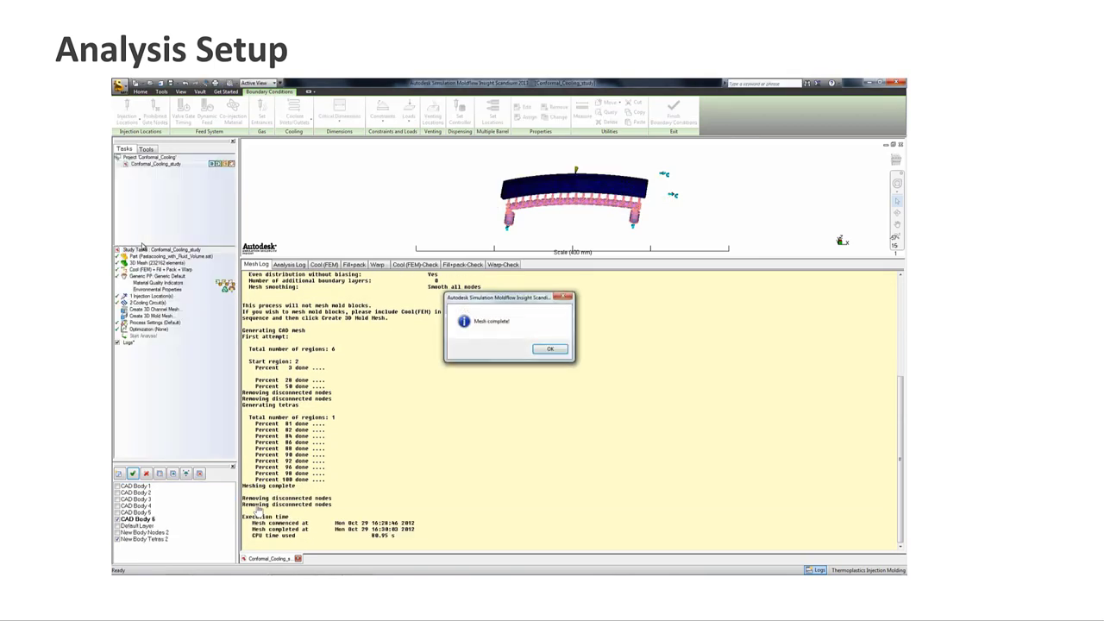
pyautogui.click(549, 349)
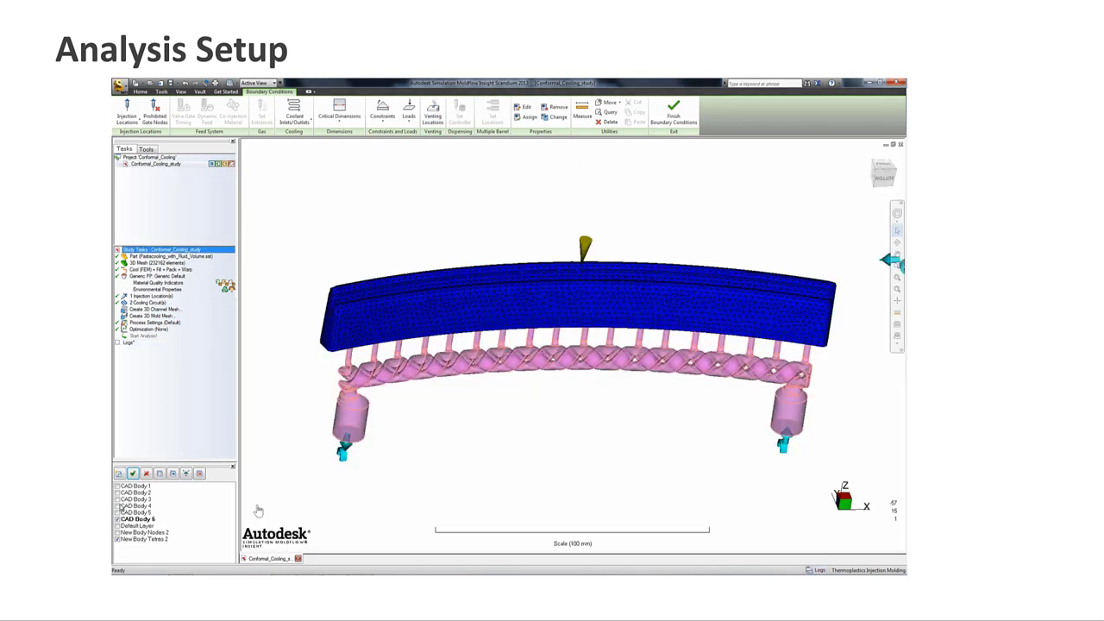
pyautogui.click(138, 512)
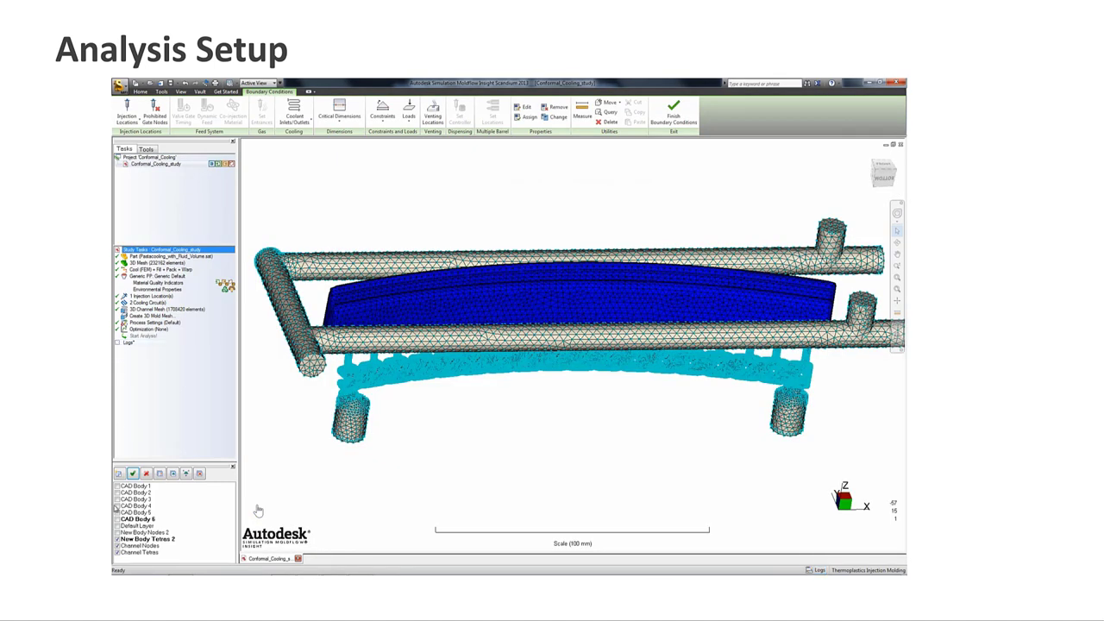
# Generate the 3D mold mesh enclosing the part and channels.
pyautogui.click(142, 546)
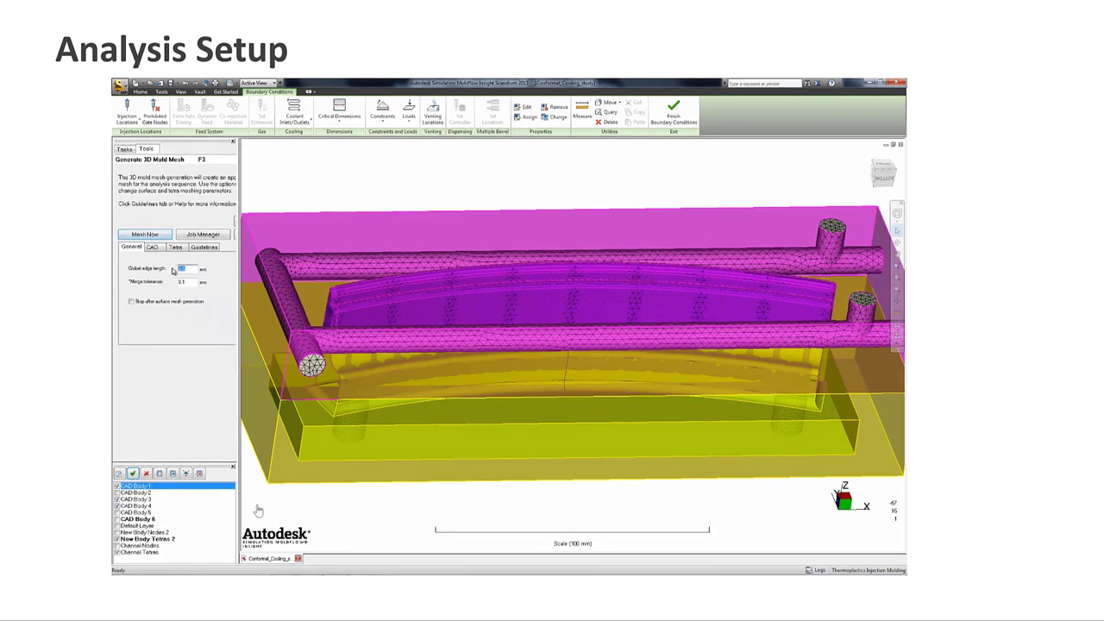
pyautogui.click(145, 235)
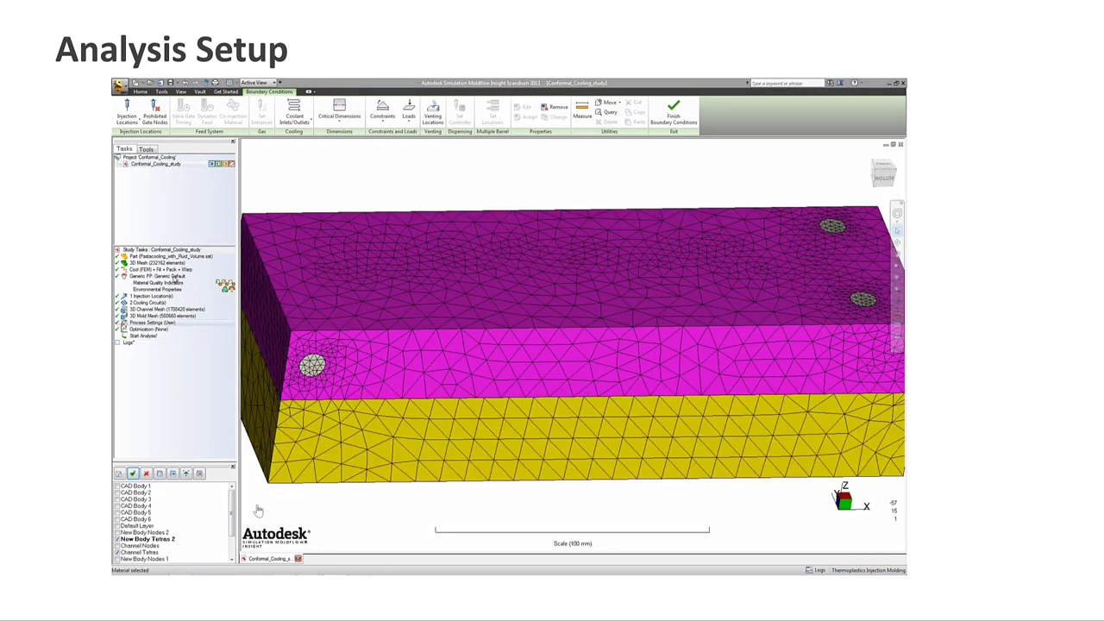
# Assign the selected part material and bring up the Cool (FEM) process settings.
pyautogui.rightClick(152, 276)
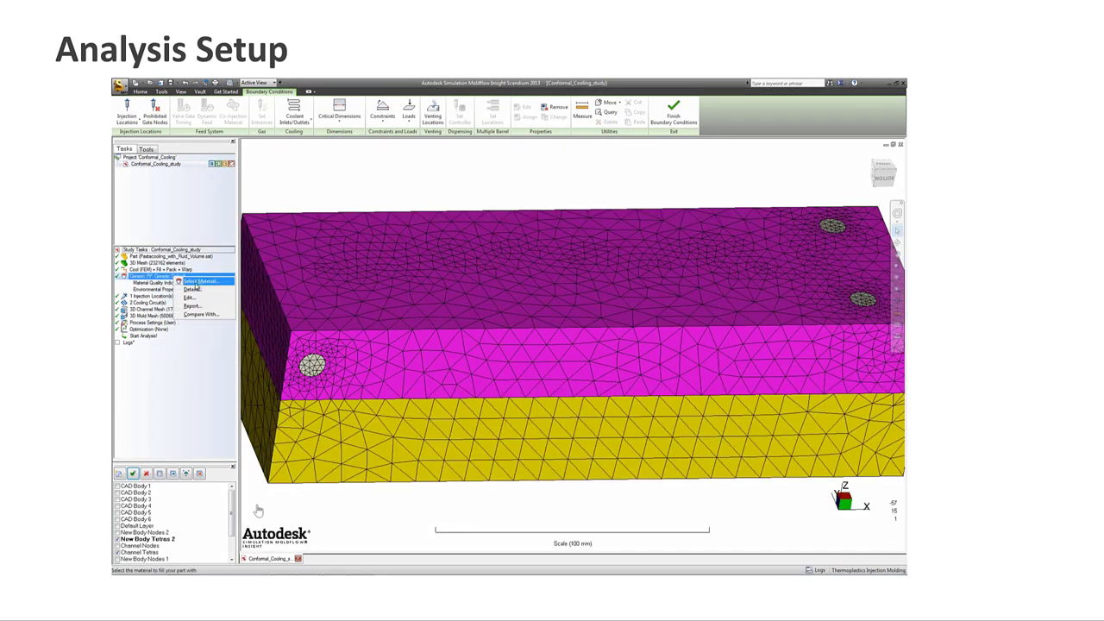
pyautogui.click(202, 279)
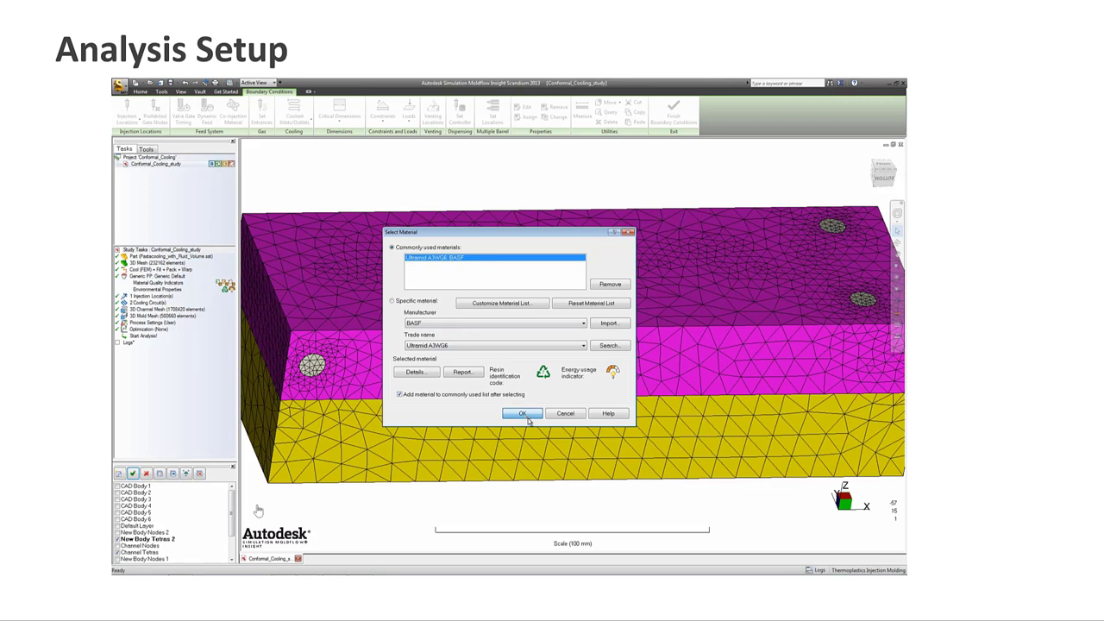
pyautogui.click(523, 412)
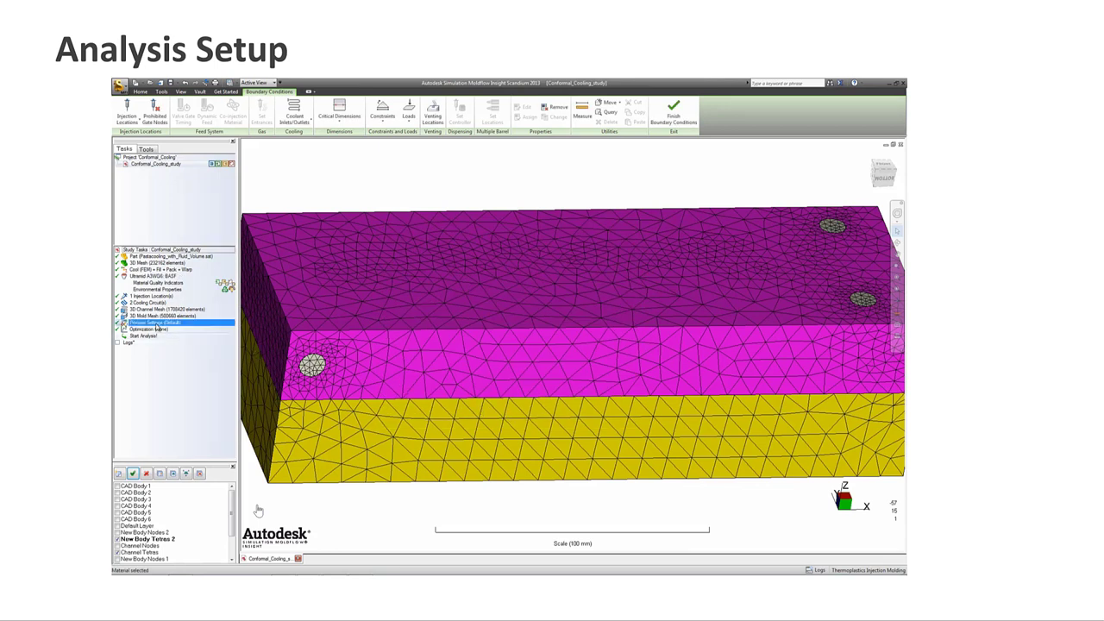
pyautogui.doubleClick(155, 323)
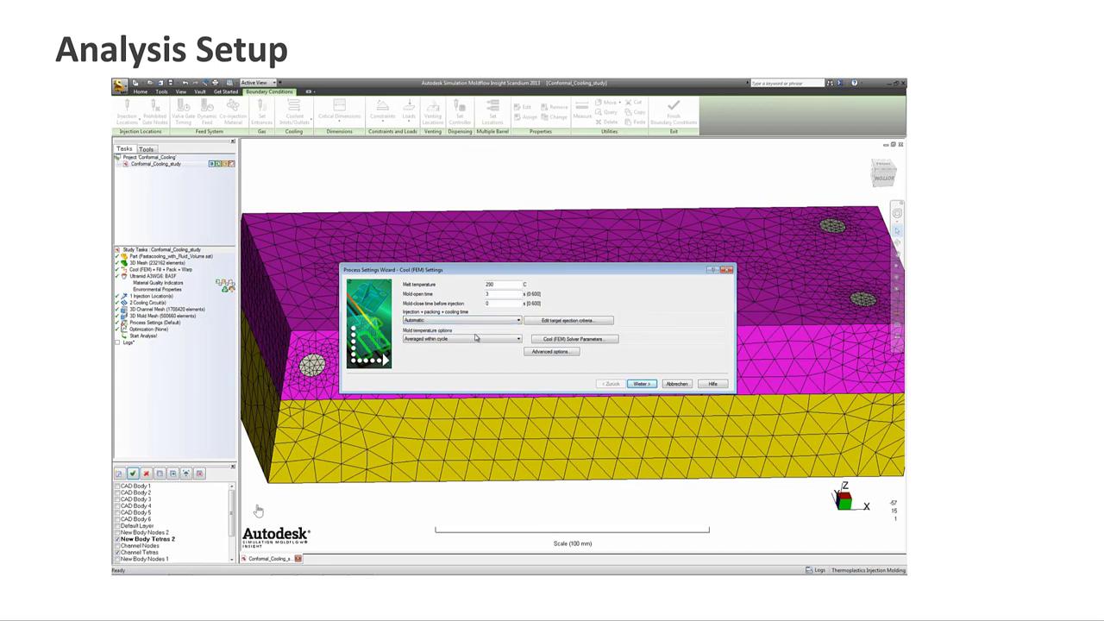
# Set the mold temperature option to Transient within cycle.
pyautogui.click(520, 338)
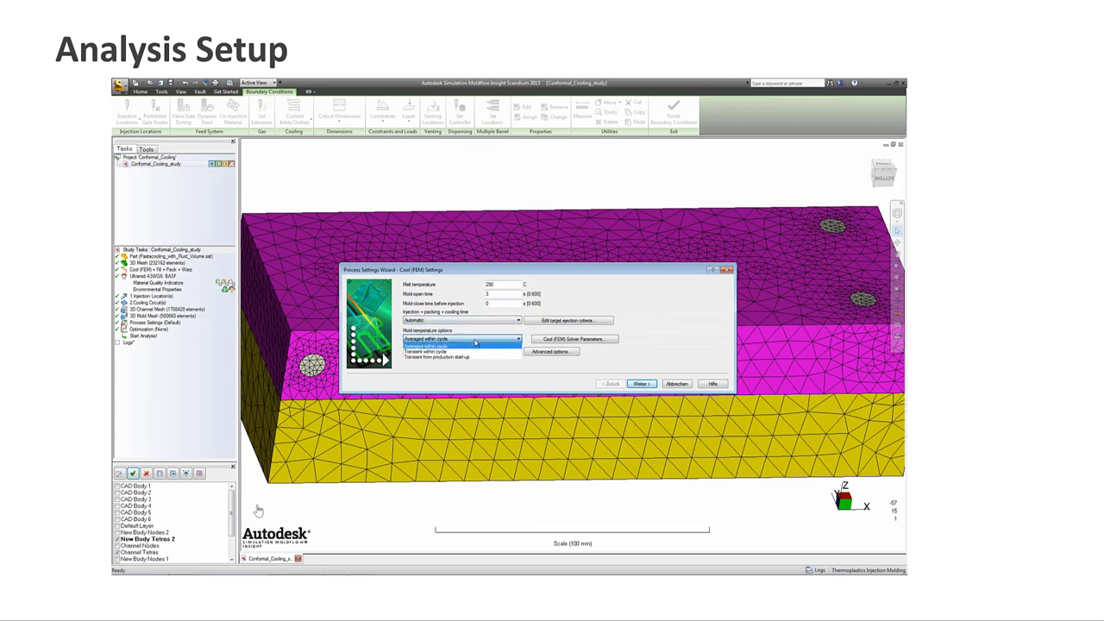
pyautogui.click(428, 352)
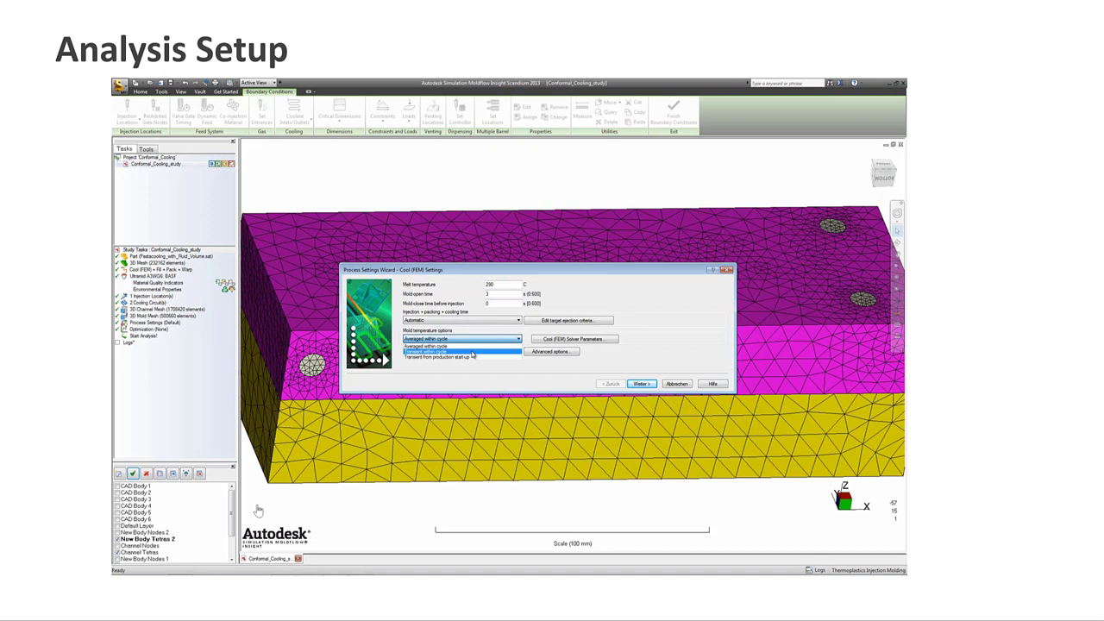
pyautogui.click(428, 352)
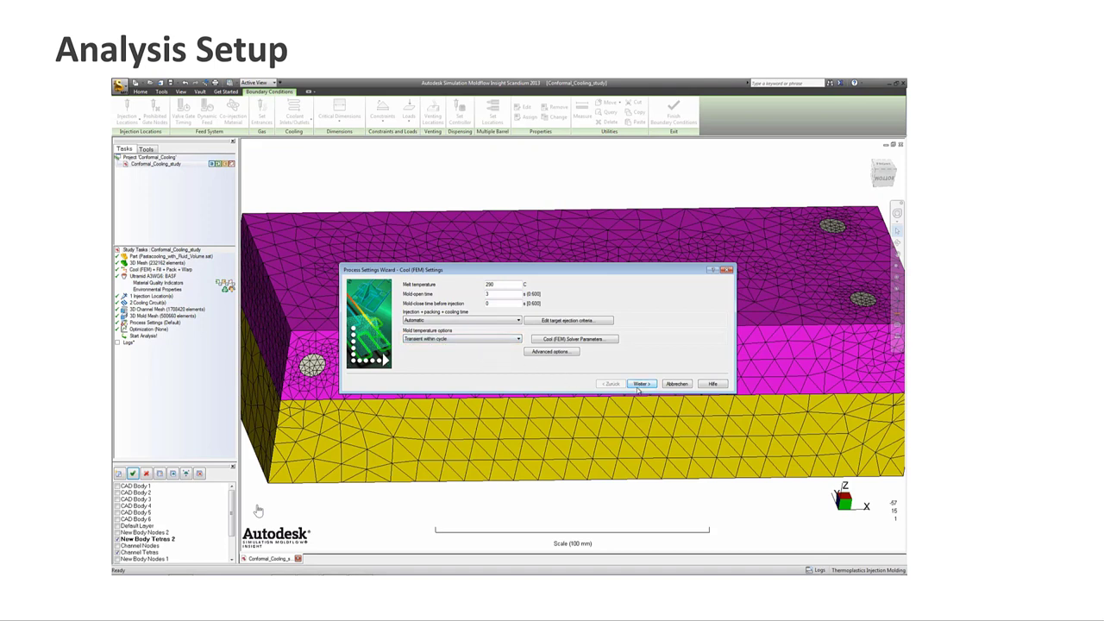
pyautogui.click(640, 383)
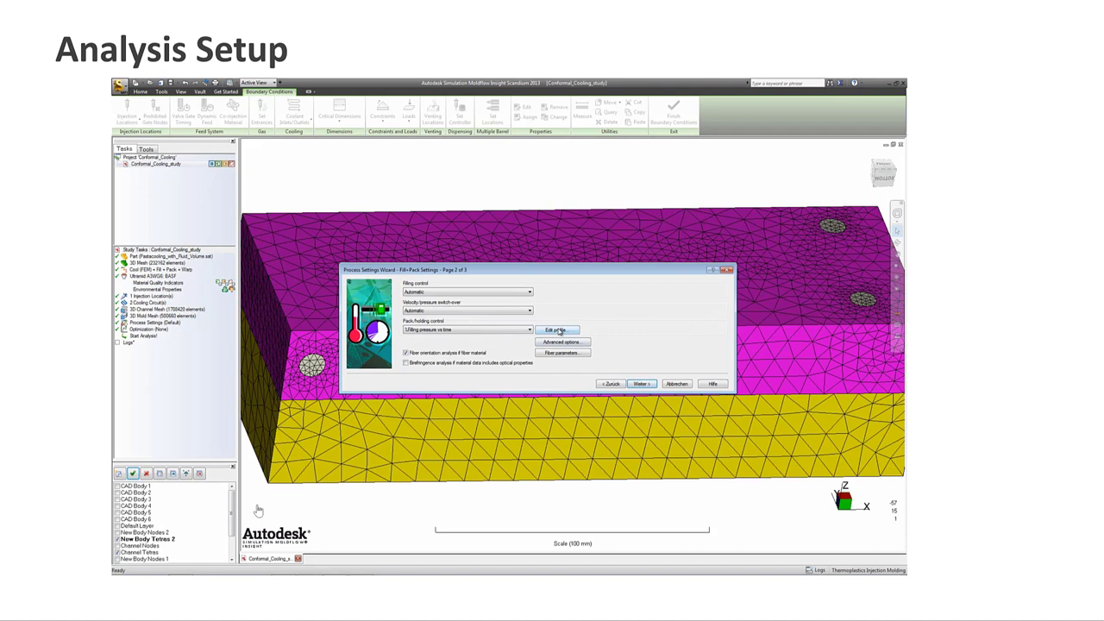
# Edit a value in the packing pressure profile and accept it.
pyautogui.click(557, 330)
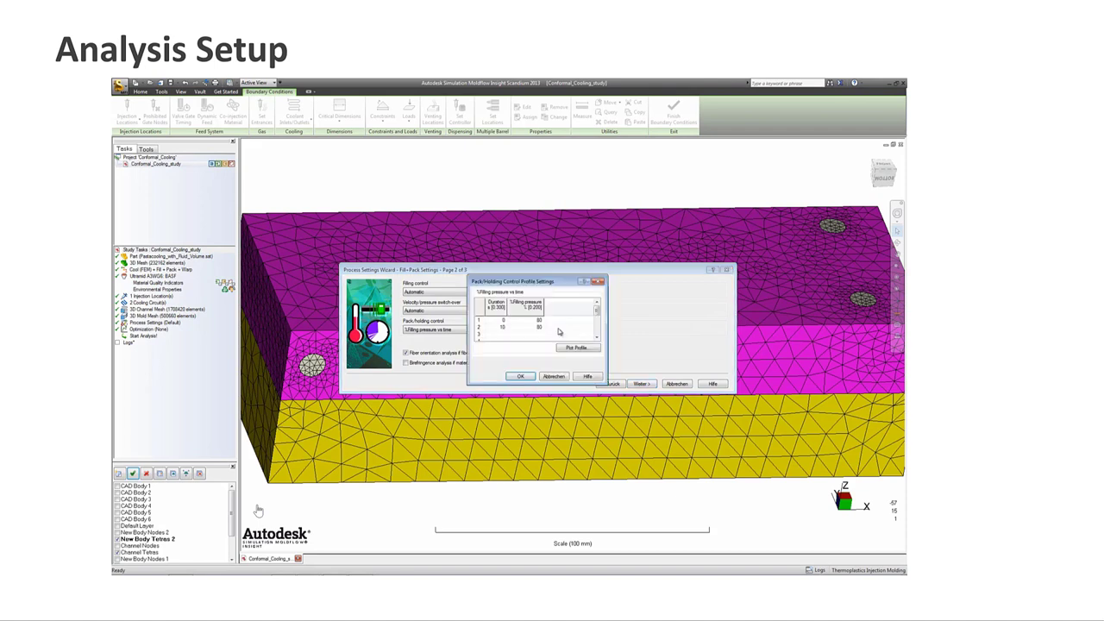
pyautogui.click(503, 326)
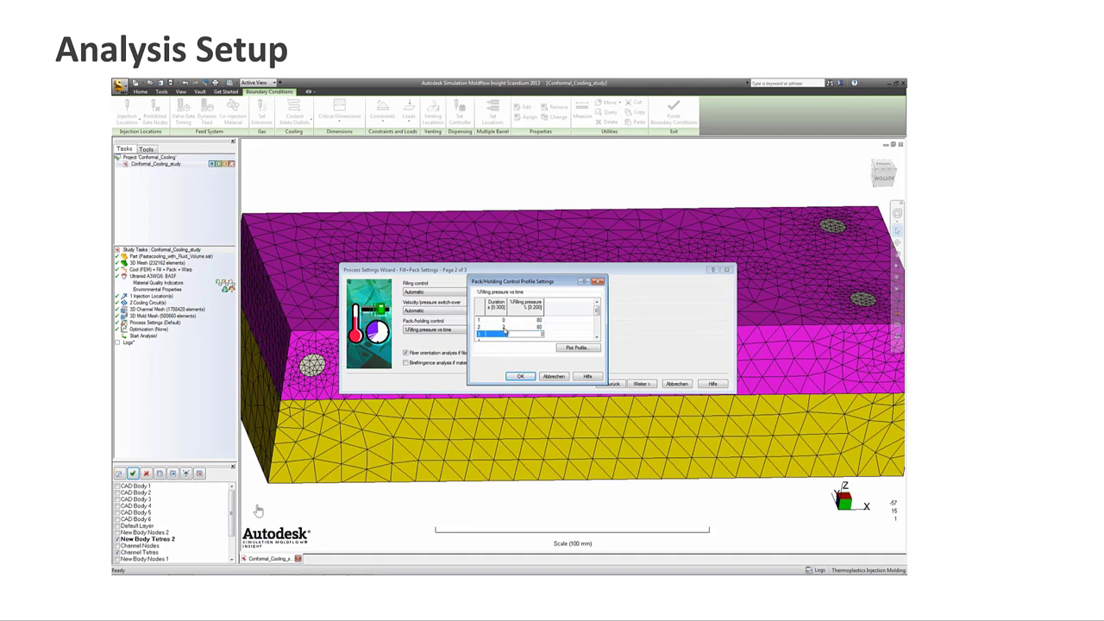
pyautogui.click(521, 376)
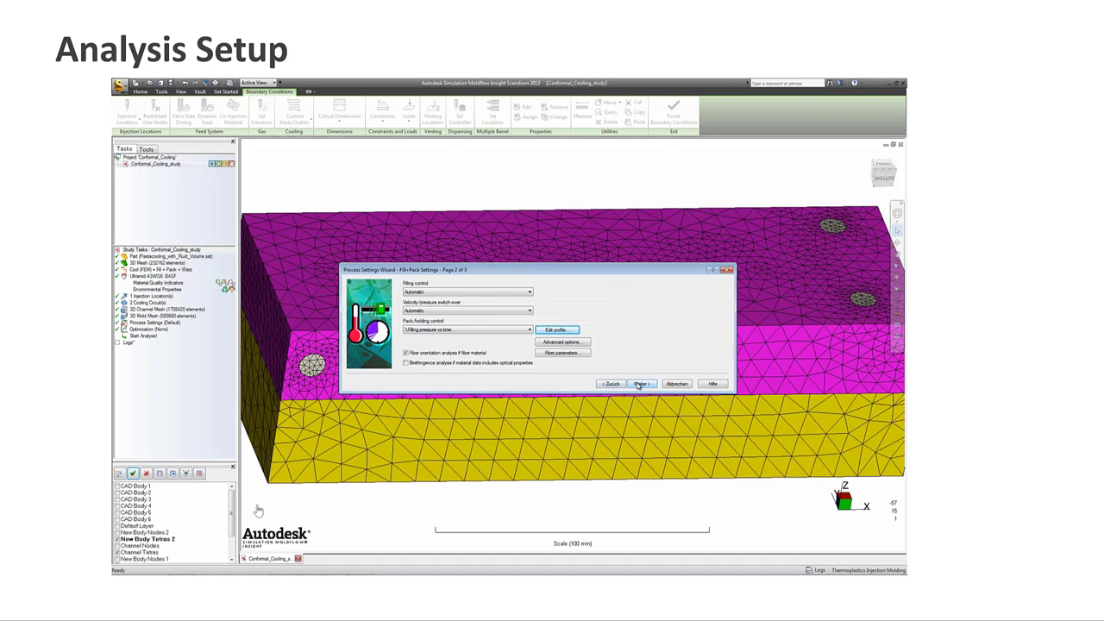
pyautogui.click(640, 383)
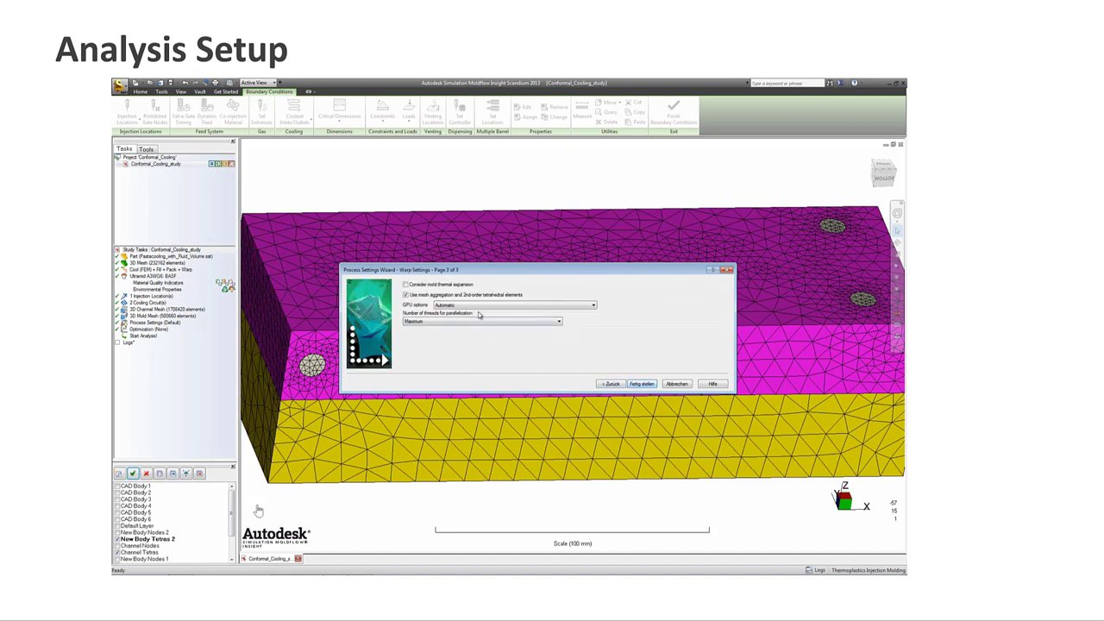
# Toggle second-order tetrahedral elements, accept the advanced solver options and finish the settings.
pyautogui.click(406, 295)
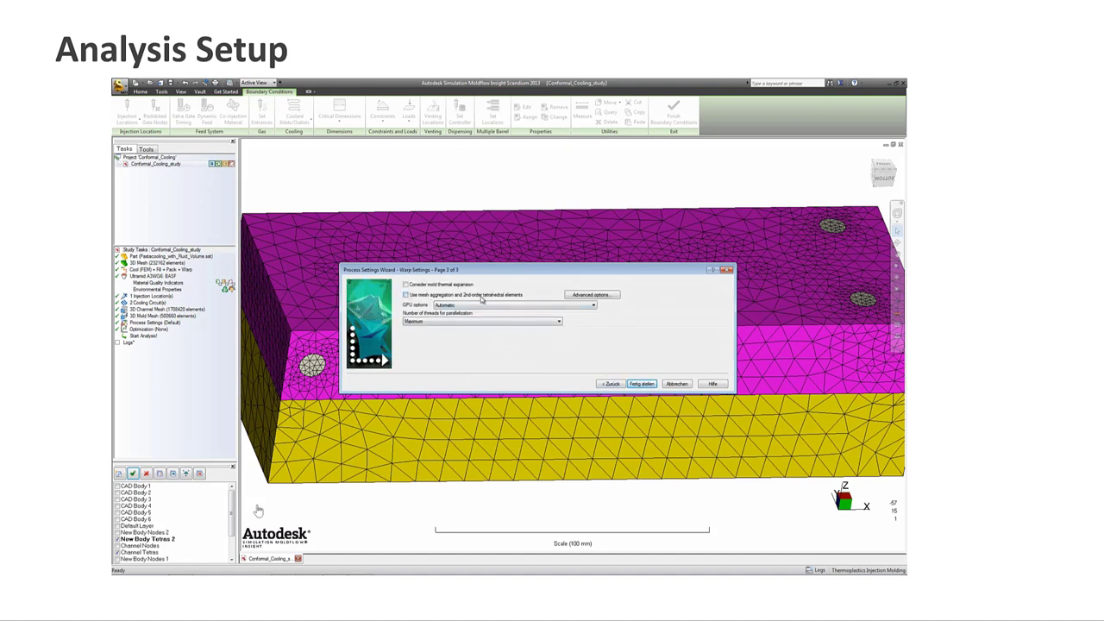
pyautogui.click(590, 293)
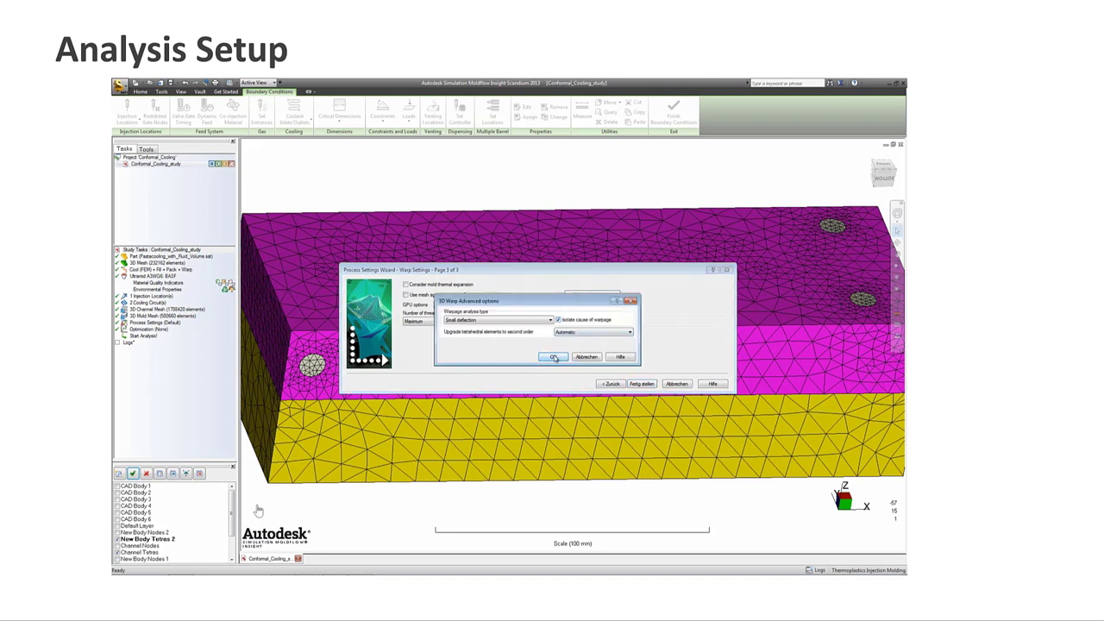
pyautogui.click(556, 357)
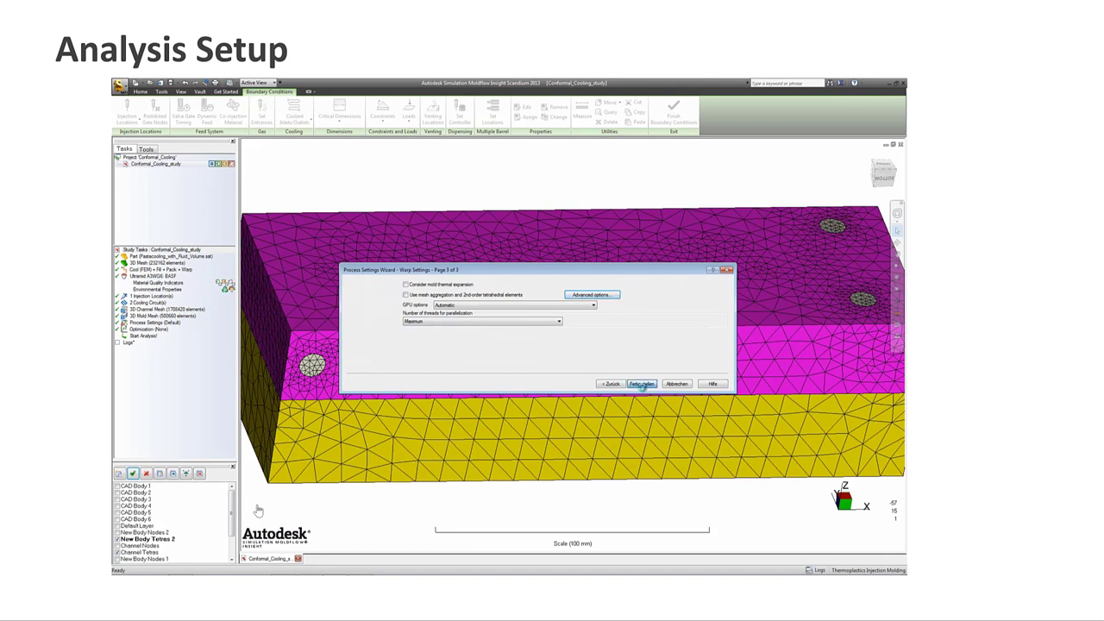
pyautogui.click(640, 384)
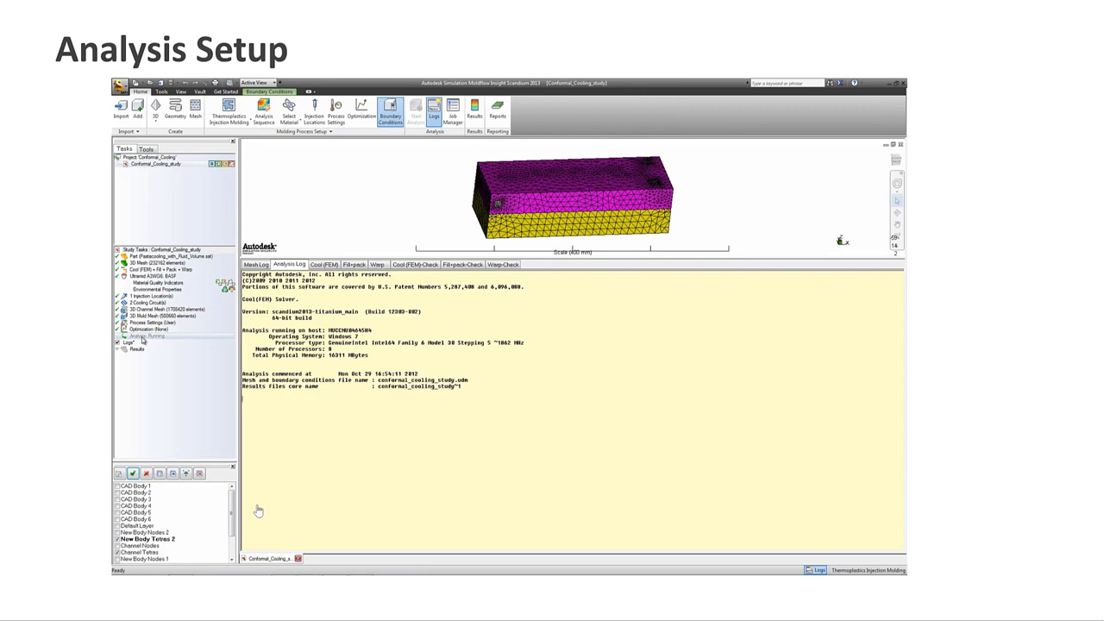
# Run the transient Cool (FEM) analysis until its results appear in the study tree.
pyautogui.scroll(-3)
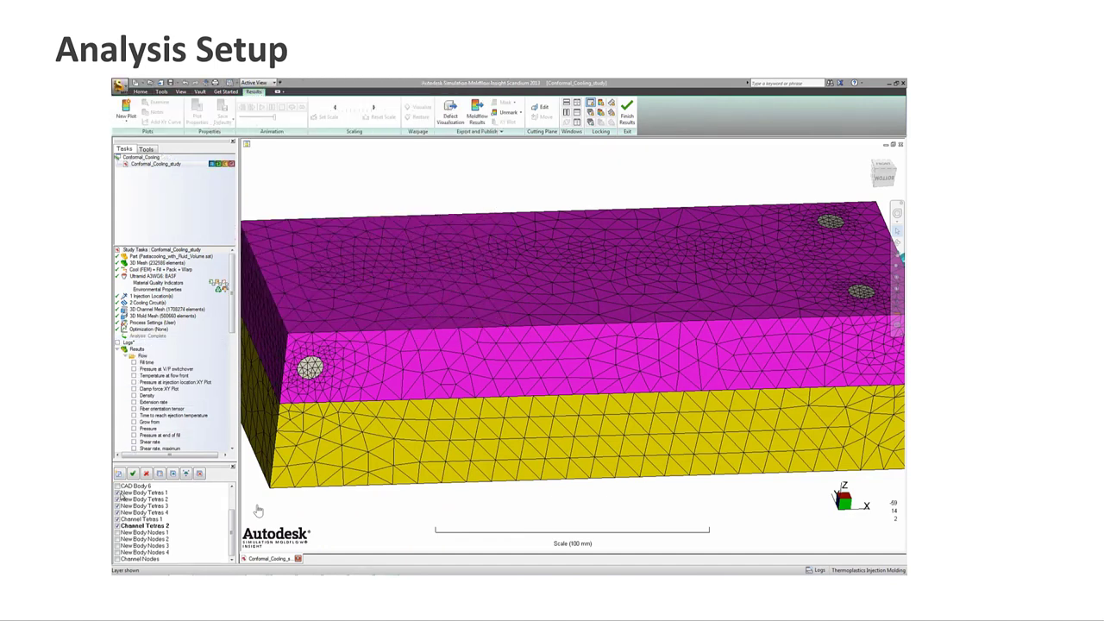
# Hide the mold block and part layers so only the conformal cooling channels remain visible.
pyautogui.click(146, 505)
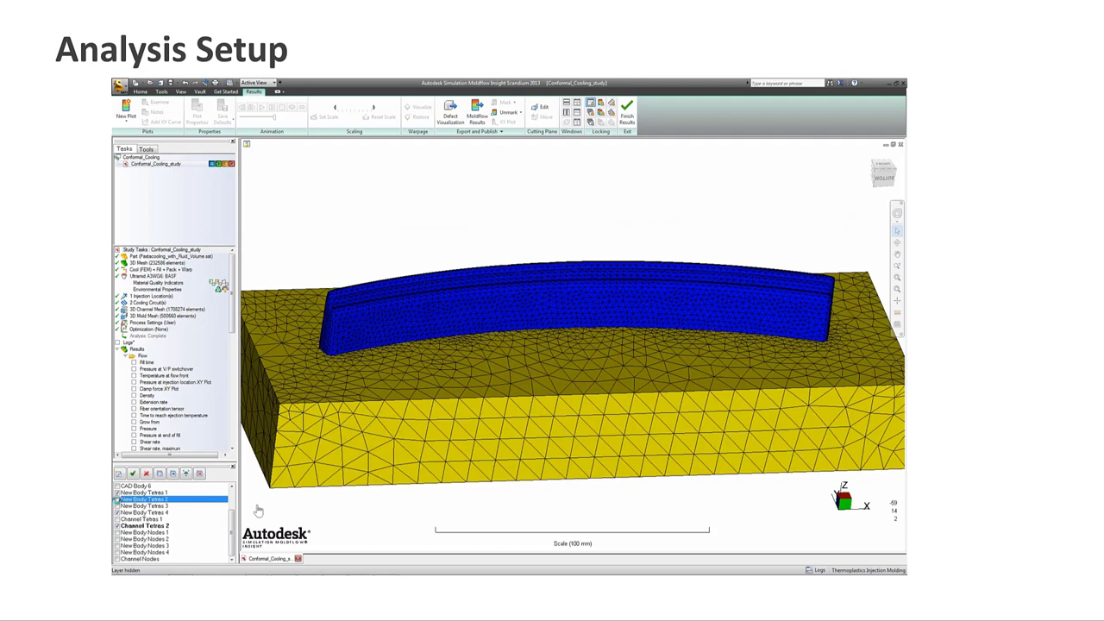
pyautogui.click(152, 510)
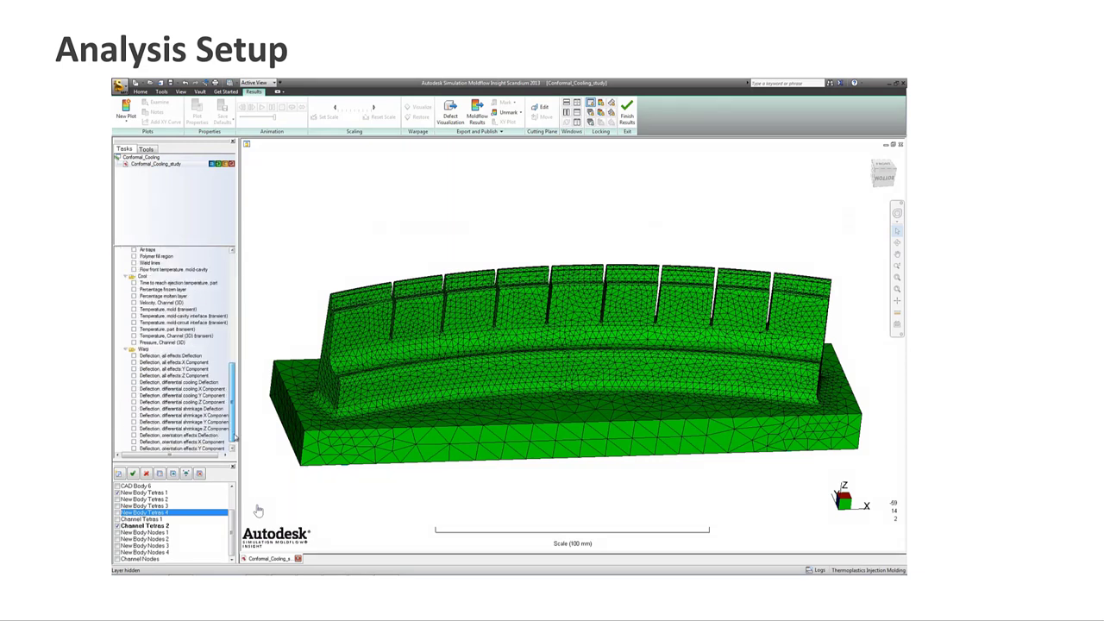
pyautogui.scroll(-3)
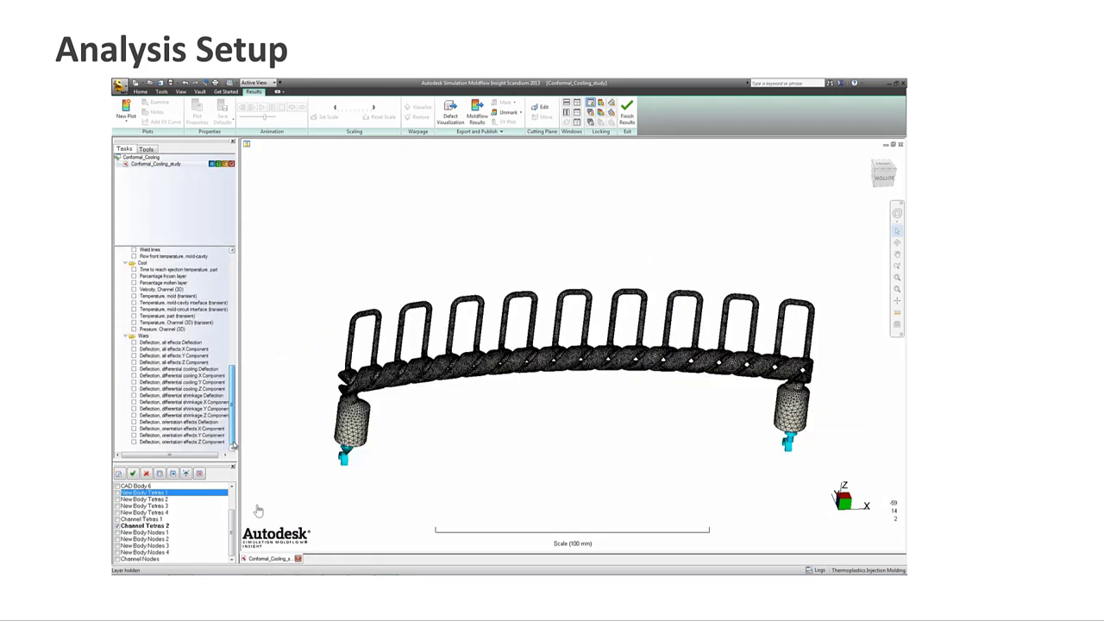
# Plot the Velocity, Channel (3D) result to color coolant flow through the channel loops.
pyautogui.click(166, 290)
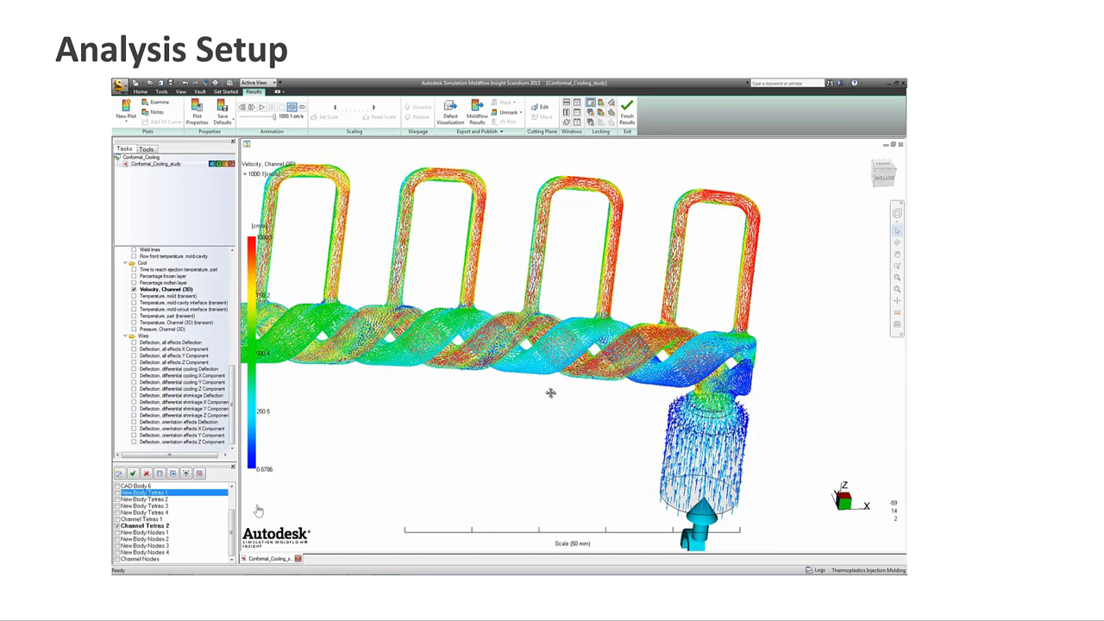
pyautogui.moveTo(377, 407)
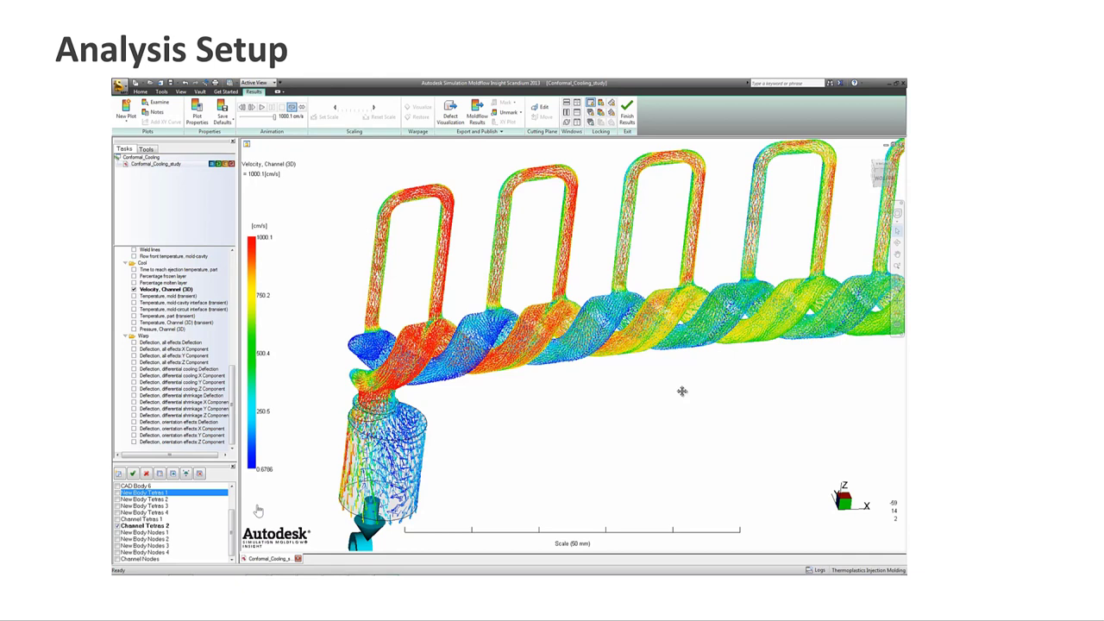
pyautogui.moveTo(683, 394)
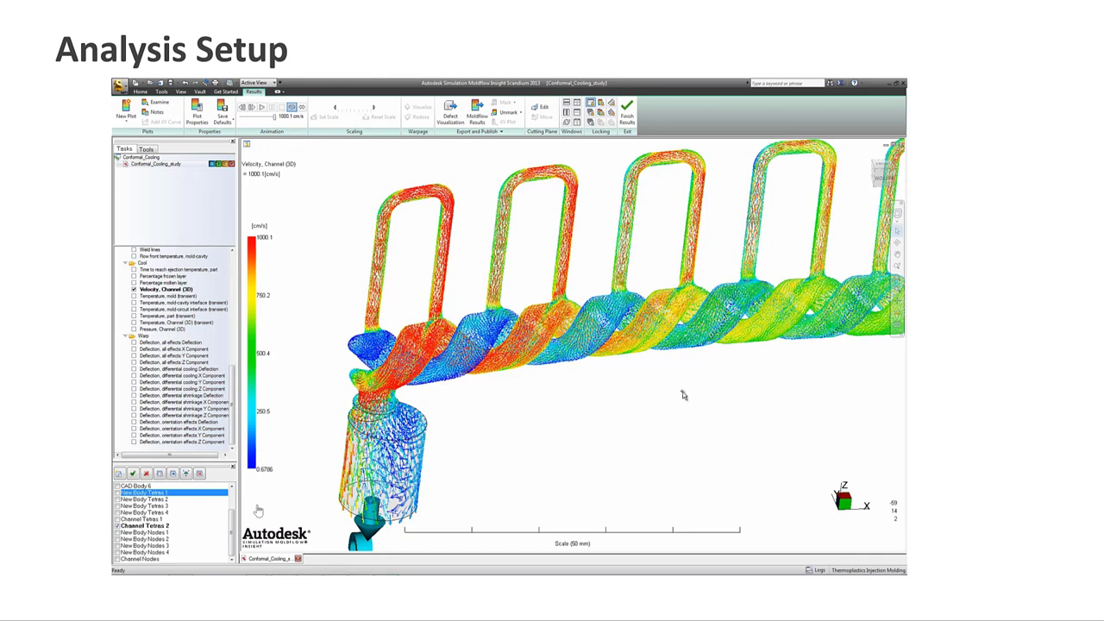